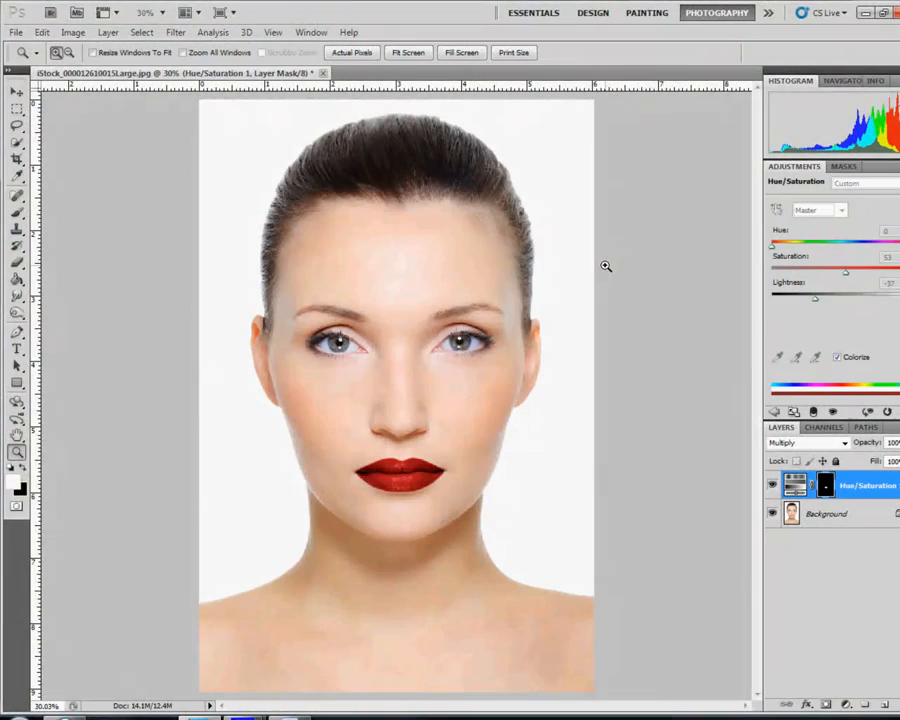
{"action": "mouse_move", "coordinate": [608, 260]}
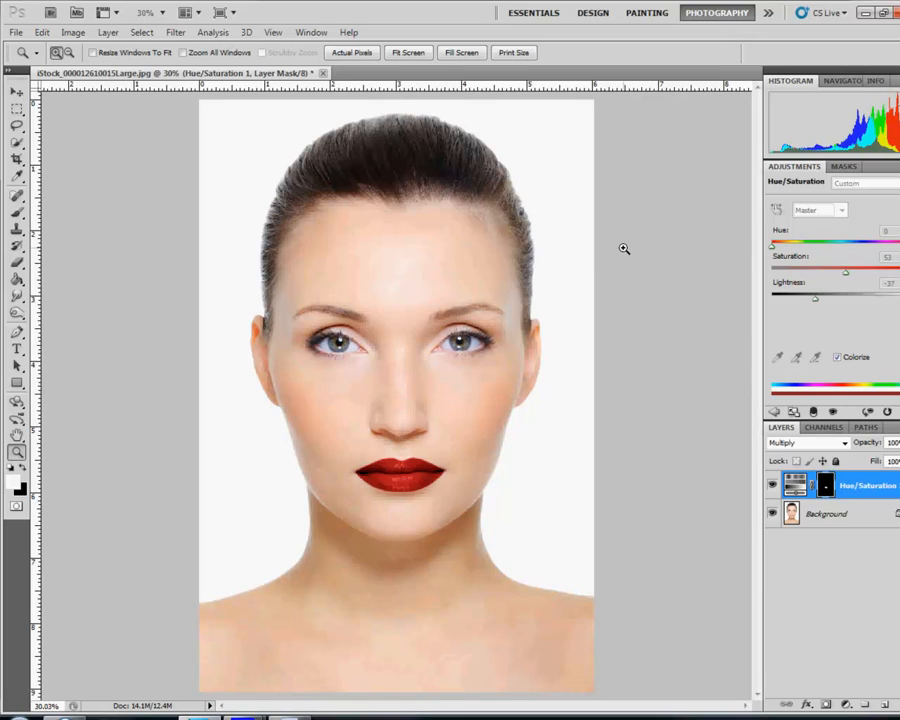
{"action": "mouse_move", "coordinate": [712, 316]}
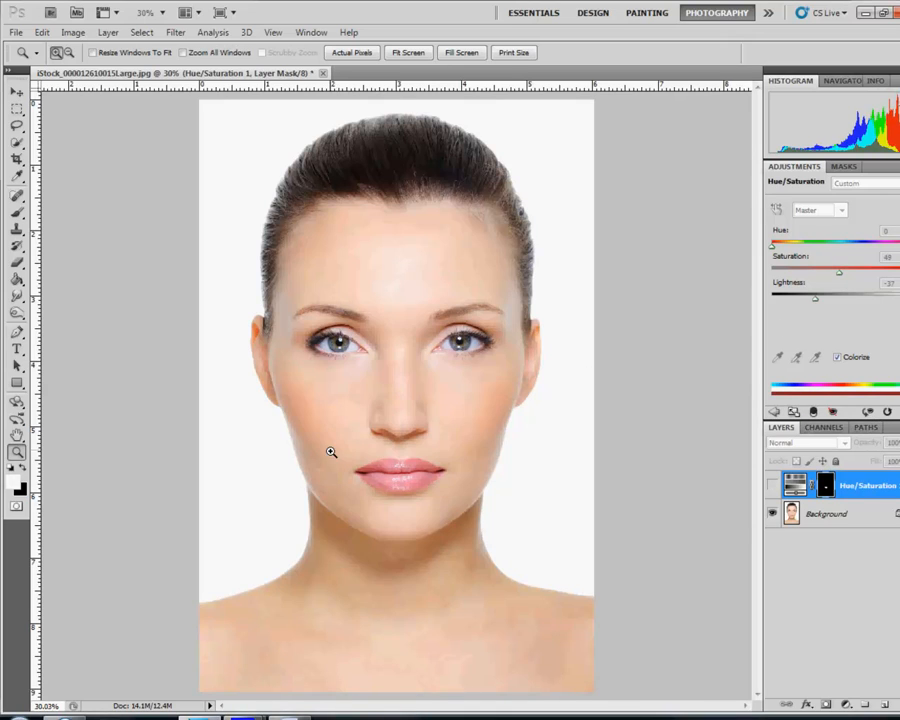
{"action": "mouse_move", "coordinate": [62, 218]}
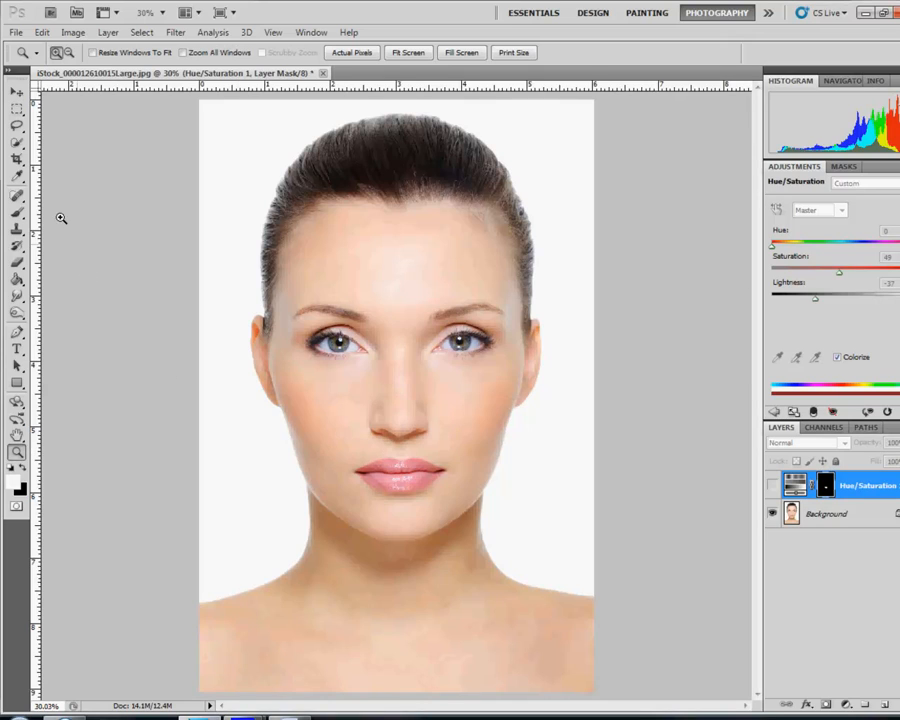
- With the Lasso tool, trace a loose freehand selection around the lips
{"action": "left_click", "coordinate": [14, 130]}
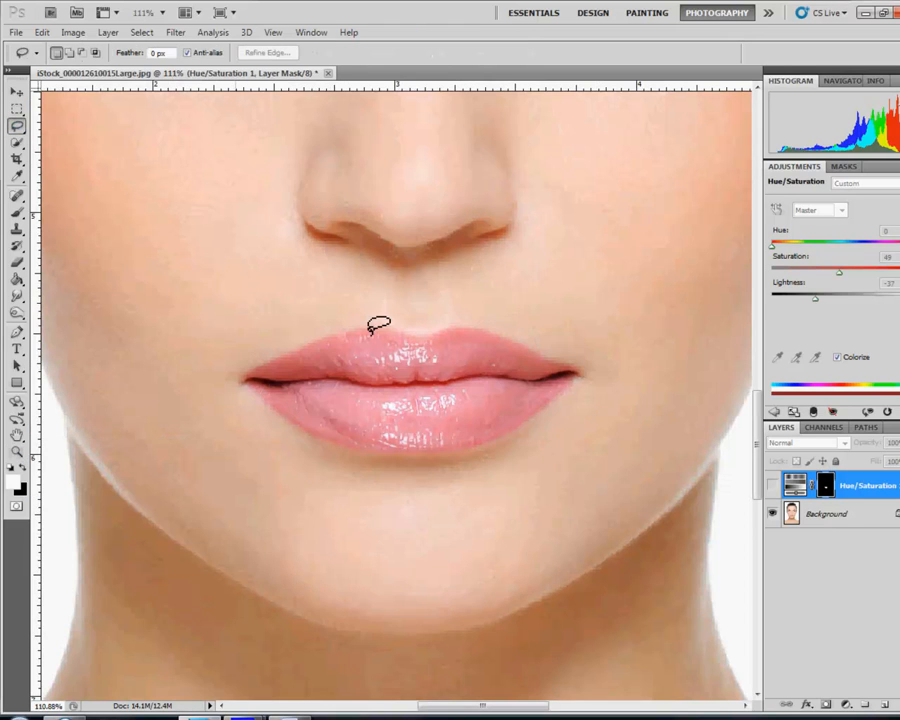
{"action": "left_click_drag", "start_coordinate": [376, 320], "coordinate": [340, 436]}
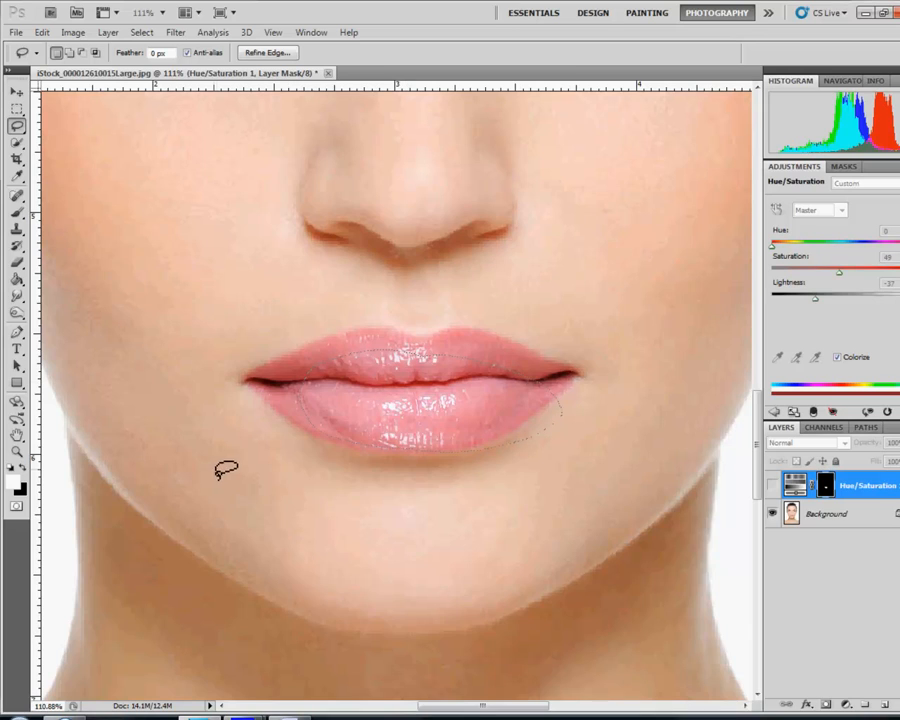
{"action": "left_click_drag", "start_coordinate": [224, 470], "coordinate": [356, 384]}
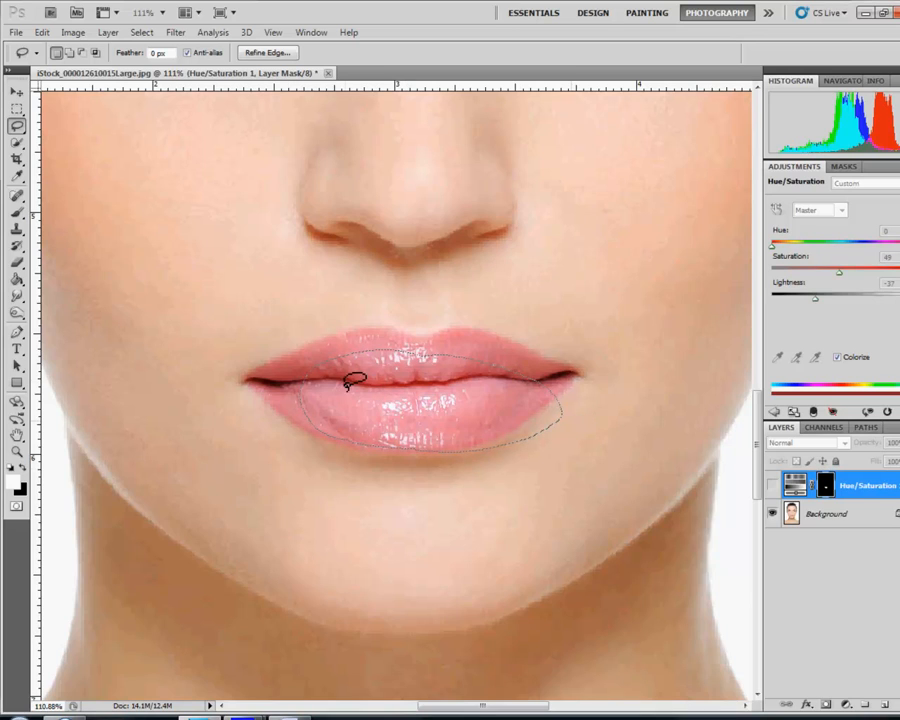
{"action": "mouse_move", "coordinate": [344, 304]}
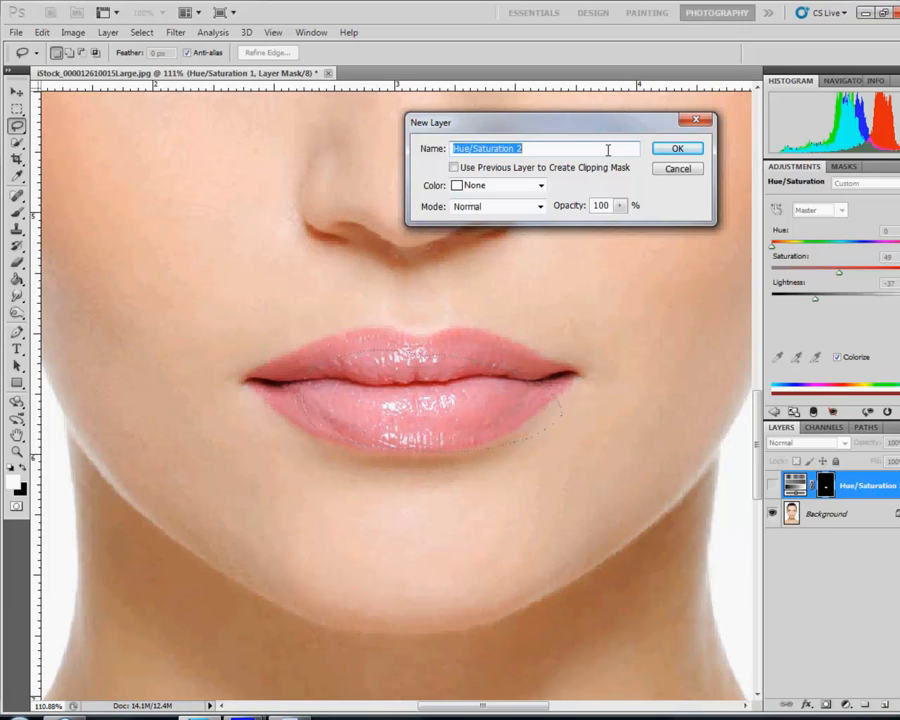
- Name the new Hue/Saturation adjustment layer 'Lip Color' and confirm it
{"action": "type", "text": "Lip Color"}
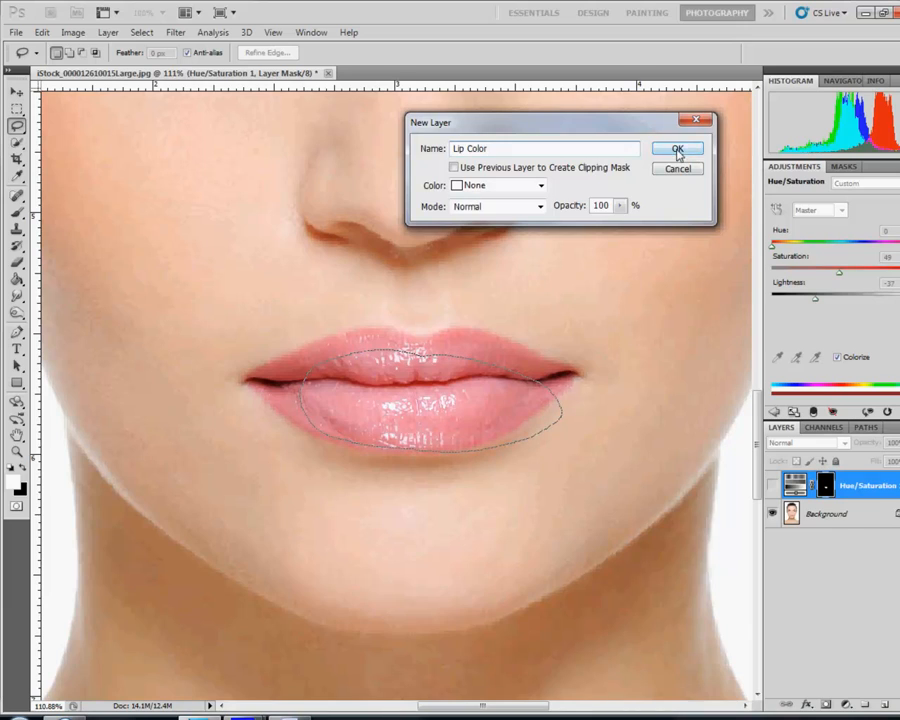
{"action": "left_click", "coordinate": [676, 148]}
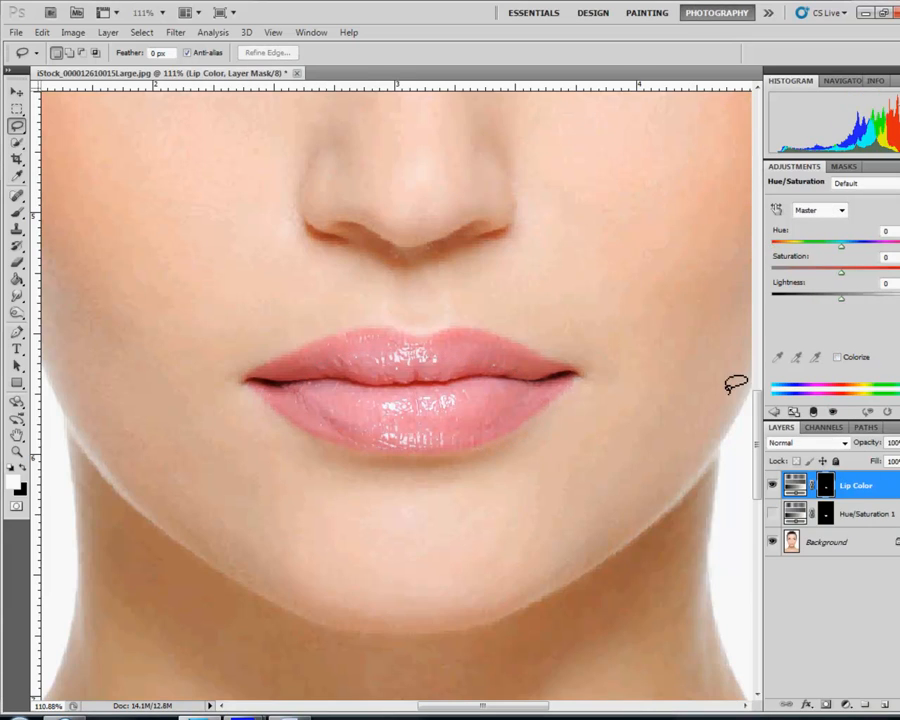
{"action": "mouse_move", "coordinate": [582, 334]}
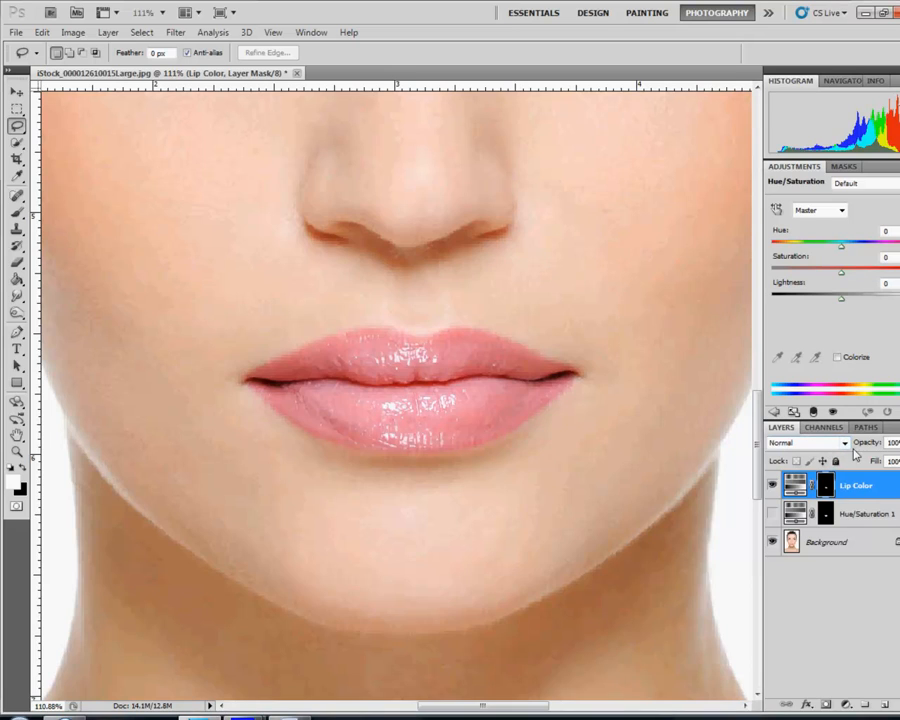
- Set the Lip Color layer's blend mode to Multiply
{"action": "left_click", "coordinate": [808, 442]}
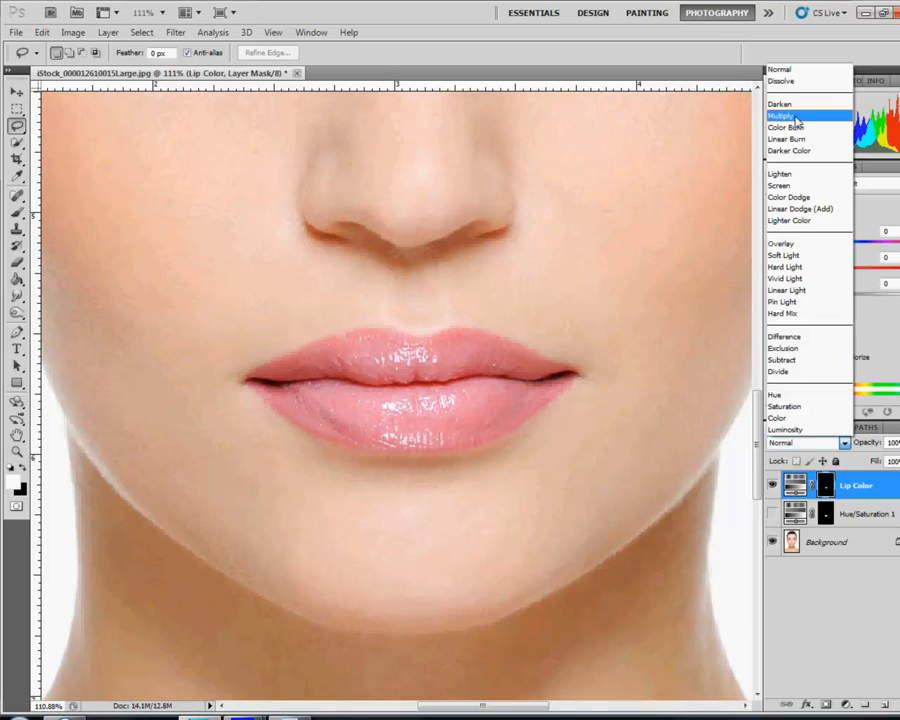
{"action": "left_click", "coordinate": [784, 116]}
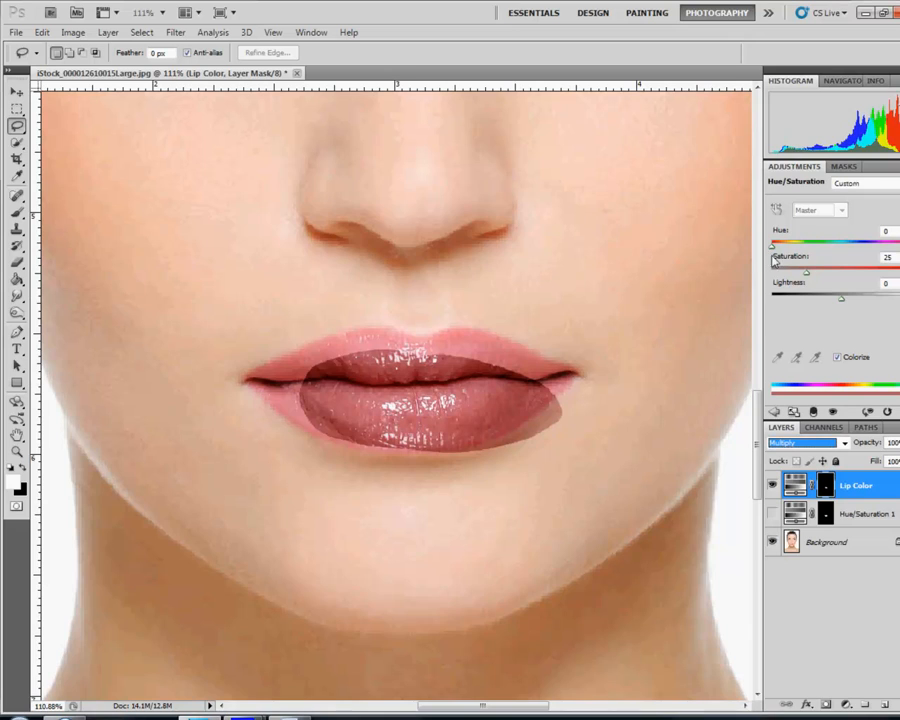
- Shift the Hue slider in stages until the lips settle on a mauve purple
{"action": "left_click_drag", "start_coordinate": [772, 244], "coordinate": [804, 244]}
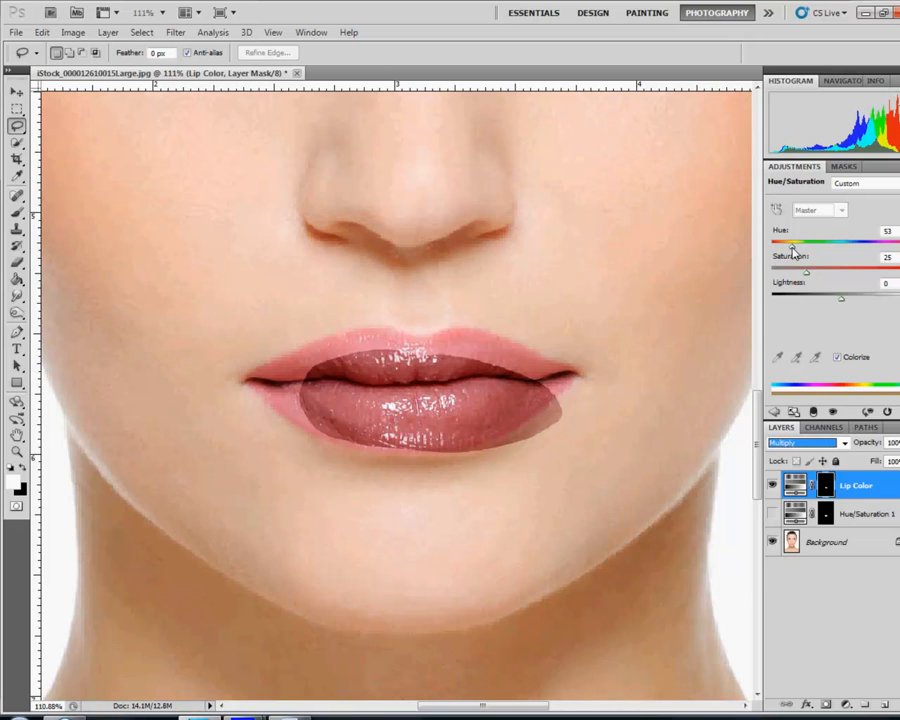
{"action": "left_click_drag", "start_coordinate": [792, 244], "coordinate": [816, 244]}
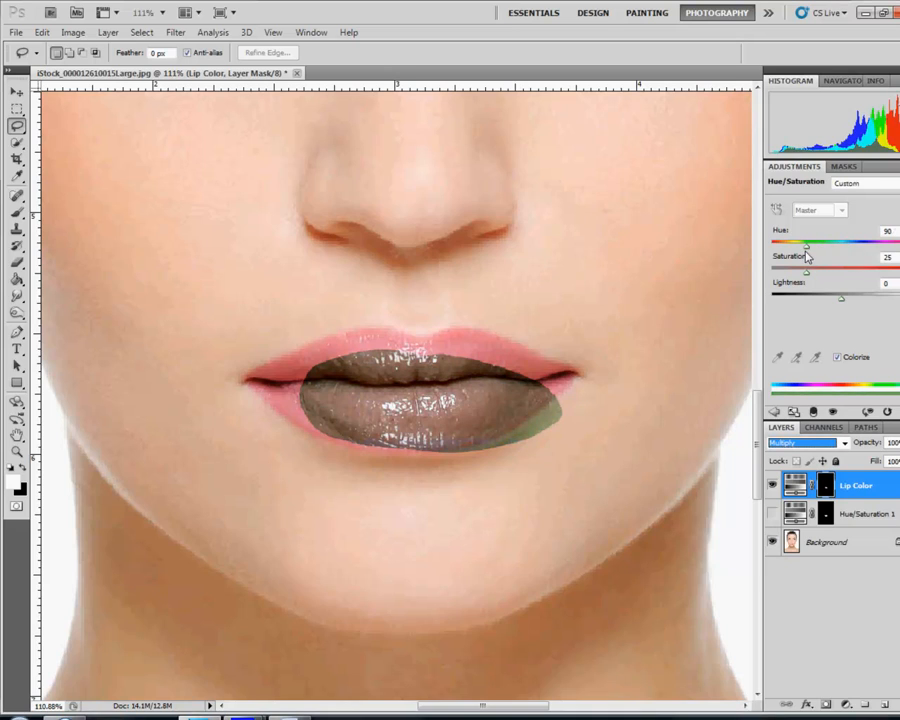
{"action": "left_click_drag", "start_coordinate": [804, 244], "coordinate": [824, 244]}
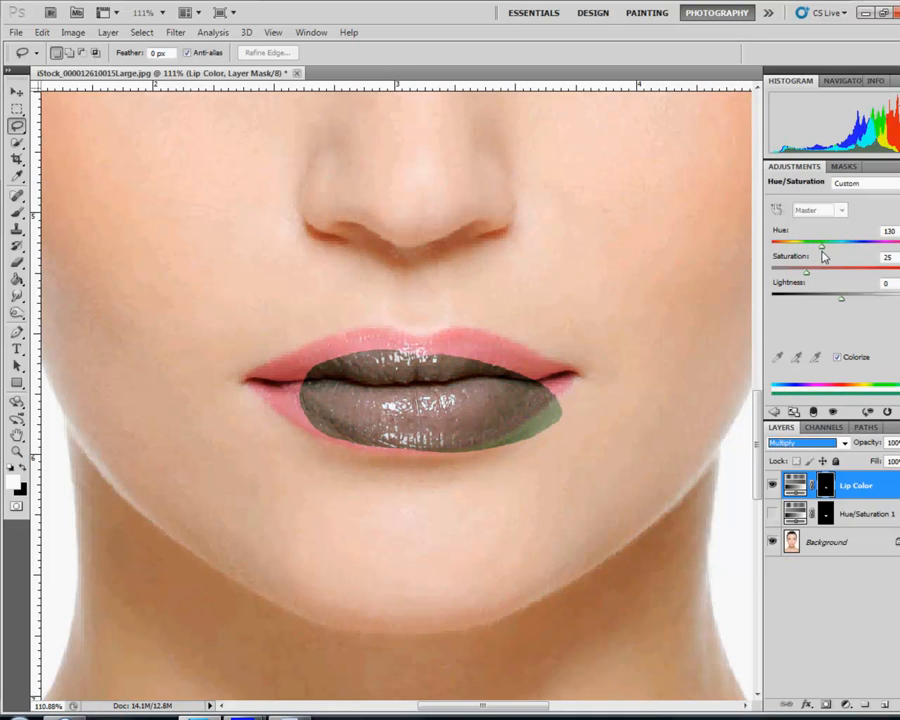
{"action": "left_click_drag", "start_coordinate": [820, 248], "coordinate": [858, 248]}
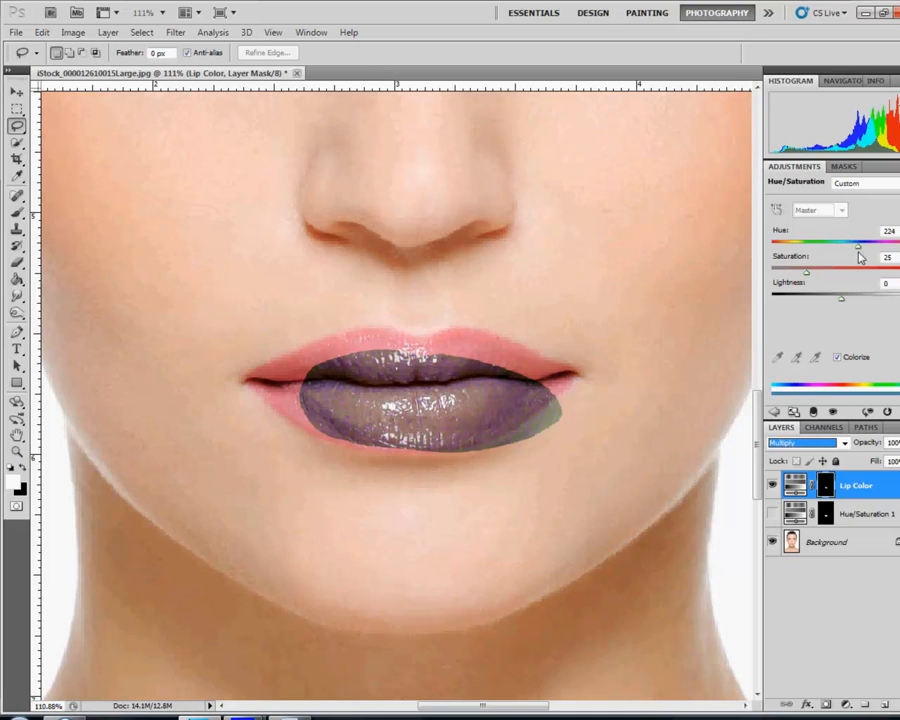
{"action": "left_click_drag", "start_coordinate": [856, 248], "coordinate": [836, 248]}
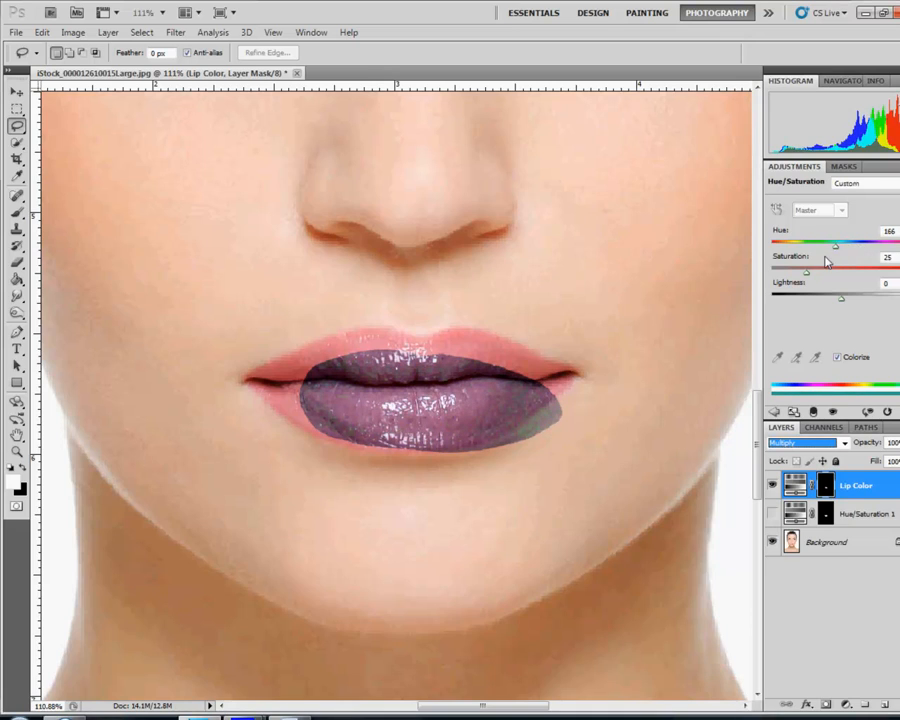
{"action": "left_click_drag", "start_coordinate": [836, 244], "coordinate": [850, 244]}
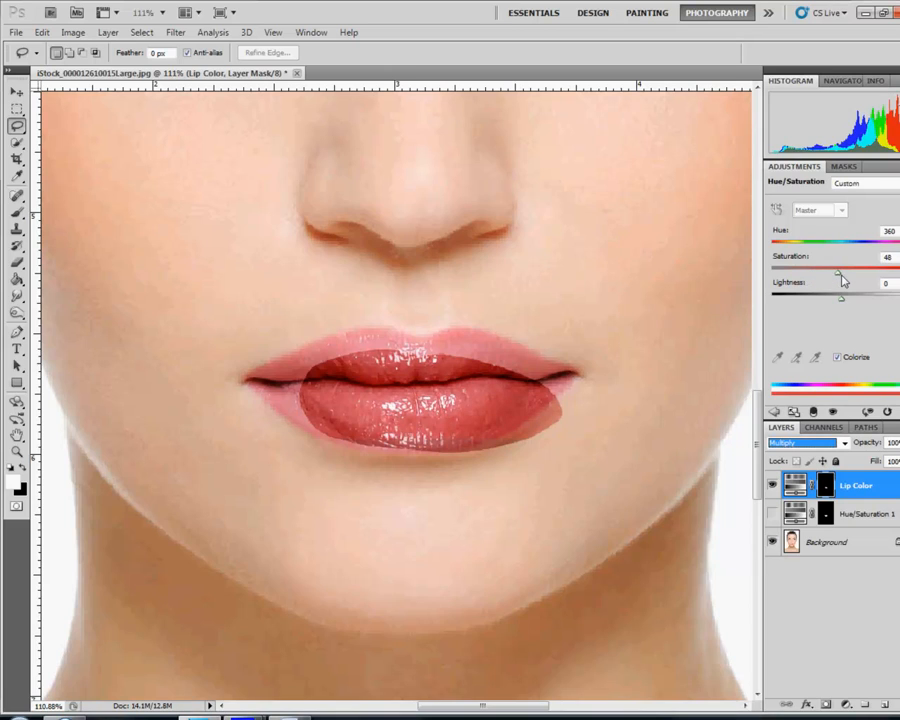
- Raise Saturation and adjust Lightness so the lips become a vivid red
{"action": "left_click_drag", "start_coordinate": [842, 268], "coordinate": [850, 268]}
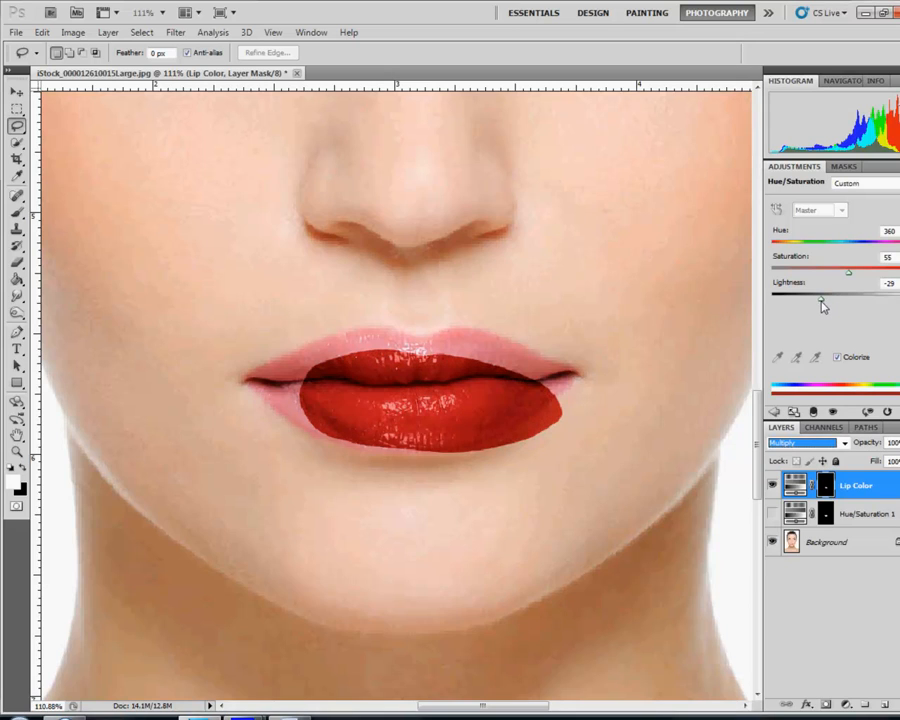
{"action": "left_click_drag", "start_coordinate": [848, 294], "coordinate": [836, 294]}
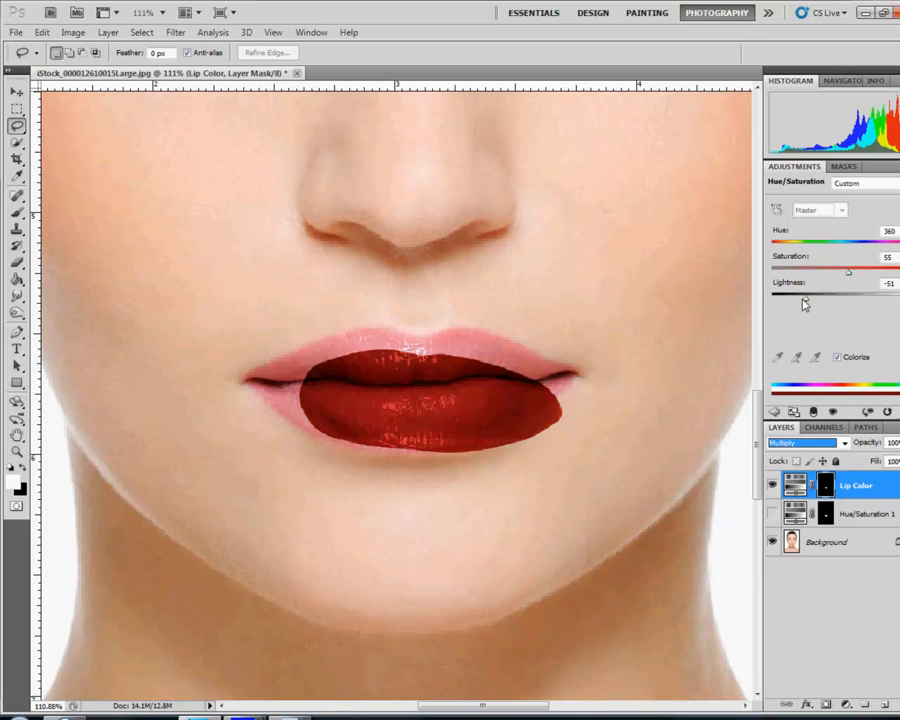
{"action": "left_click_drag", "start_coordinate": [832, 294], "coordinate": [848, 294]}
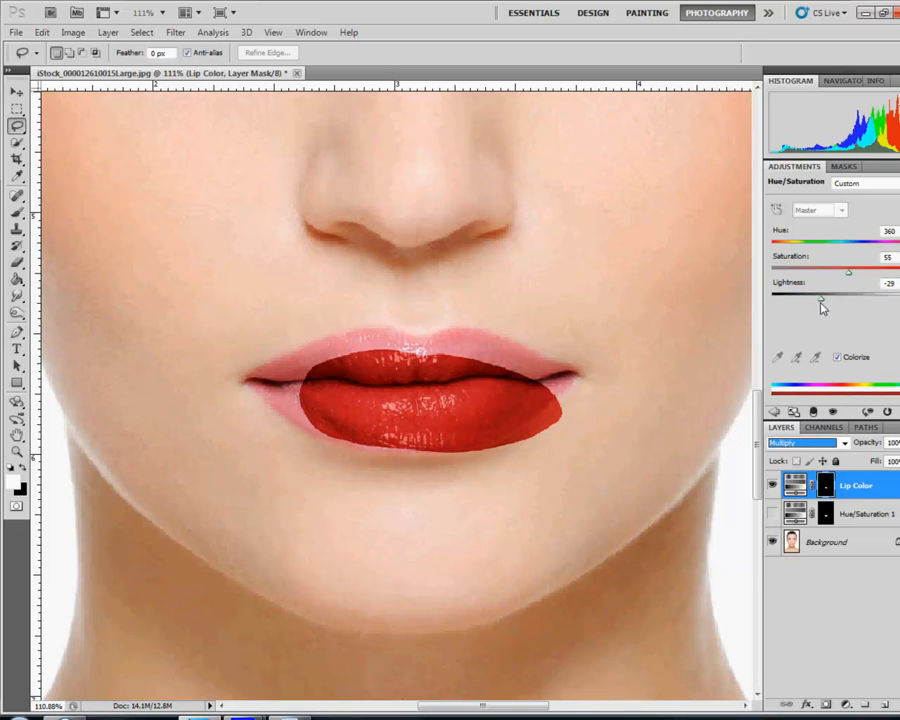
{"action": "left_click_drag", "start_coordinate": [848, 300], "coordinate": [818, 300]}
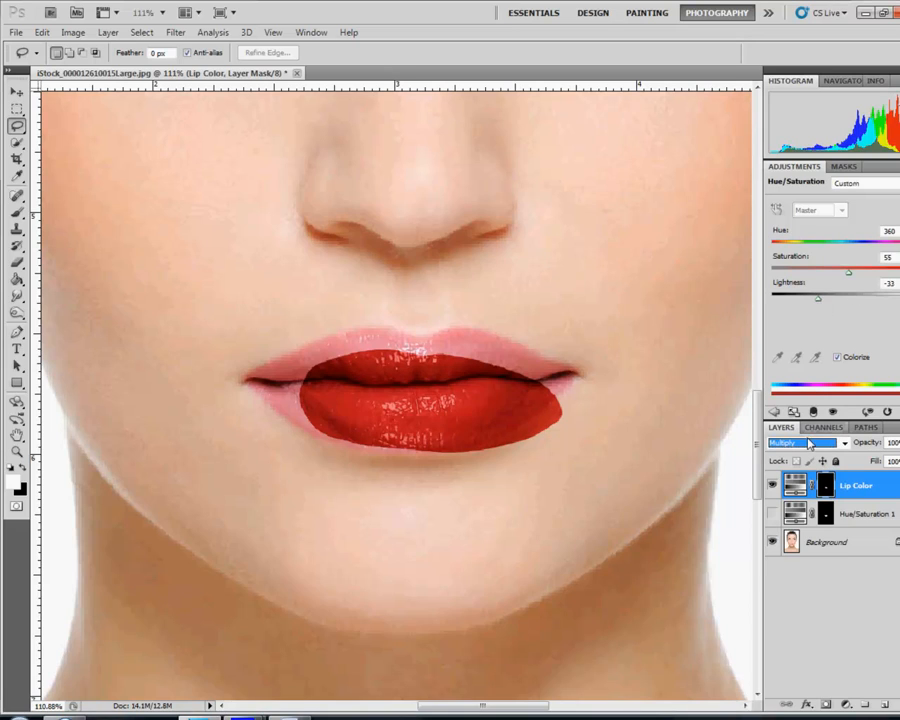
{"action": "mouse_move", "coordinate": [674, 396]}
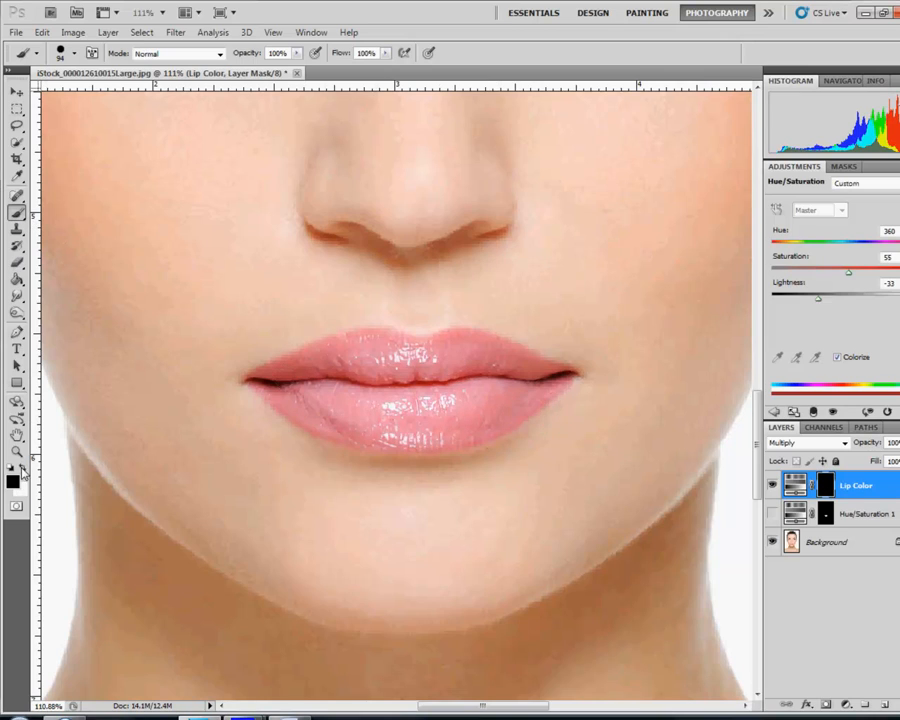
- Switch to the Brush tool to paint white on the Lip Color mask
{"action": "left_click", "coordinate": [76, 56]}
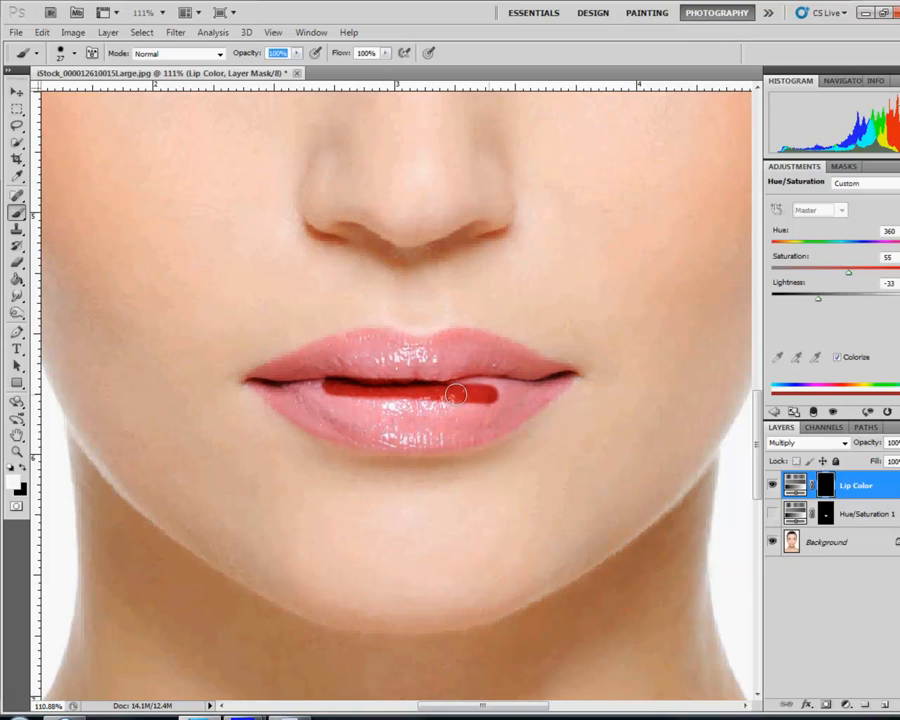
- Paint white on the mask across the upper lip to reveal the red there
{"action": "left_click_drag", "start_coordinate": [456, 390], "coordinate": [388, 336]}
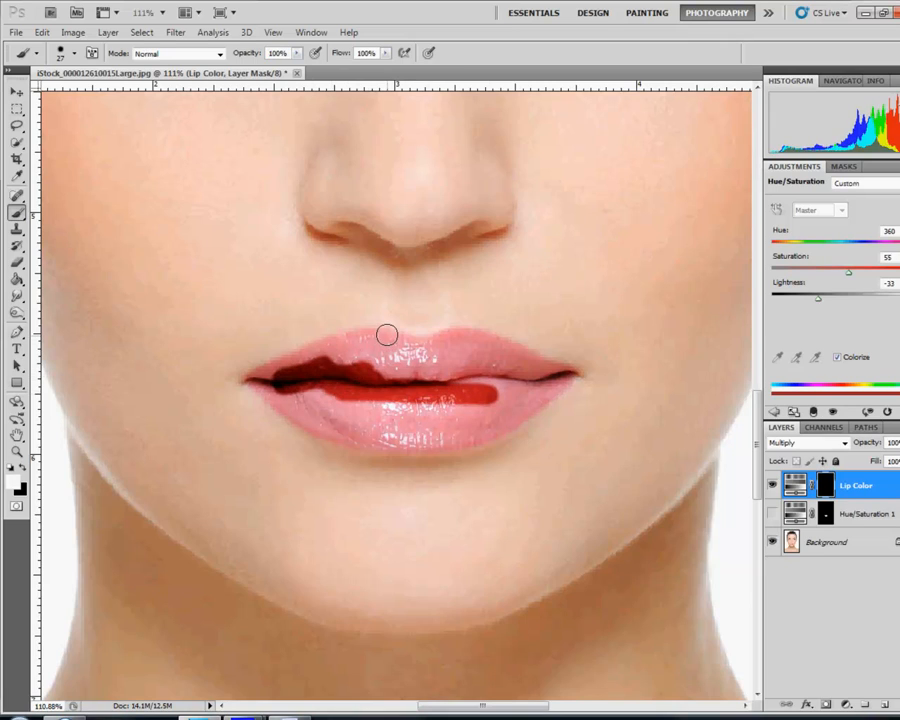
{"action": "left_click_drag", "start_coordinate": [388, 336], "coordinate": [324, 350]}
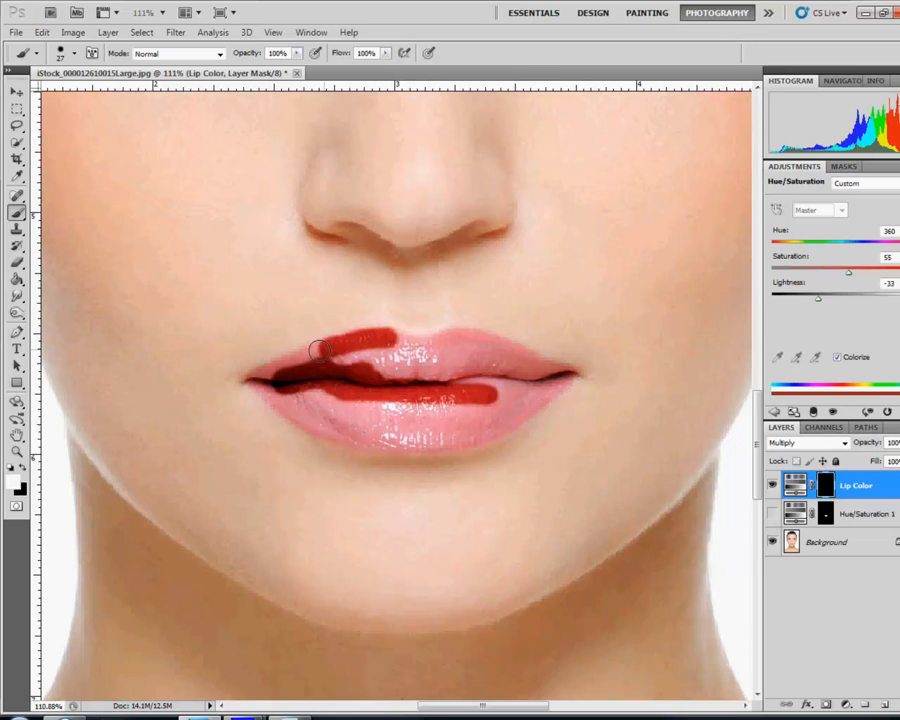
{"action": "left_click_drag", "start_coordinate": [320, 344], "coordinate": [258, 380]}
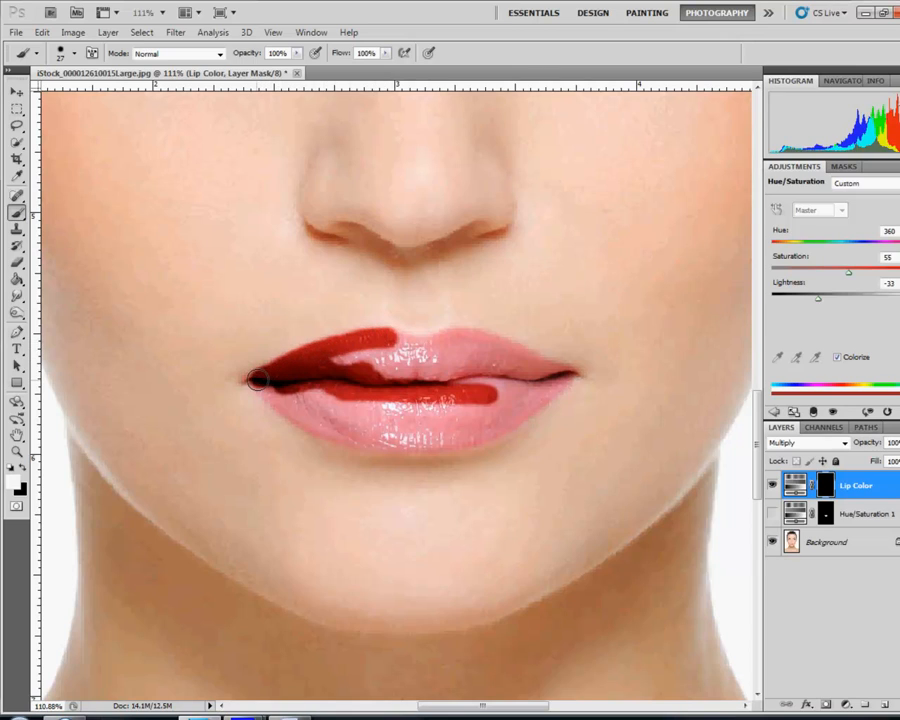
{"action": "left_click_drag", "start_coordinate": [260, 380], "coordinate": [444, 376]}
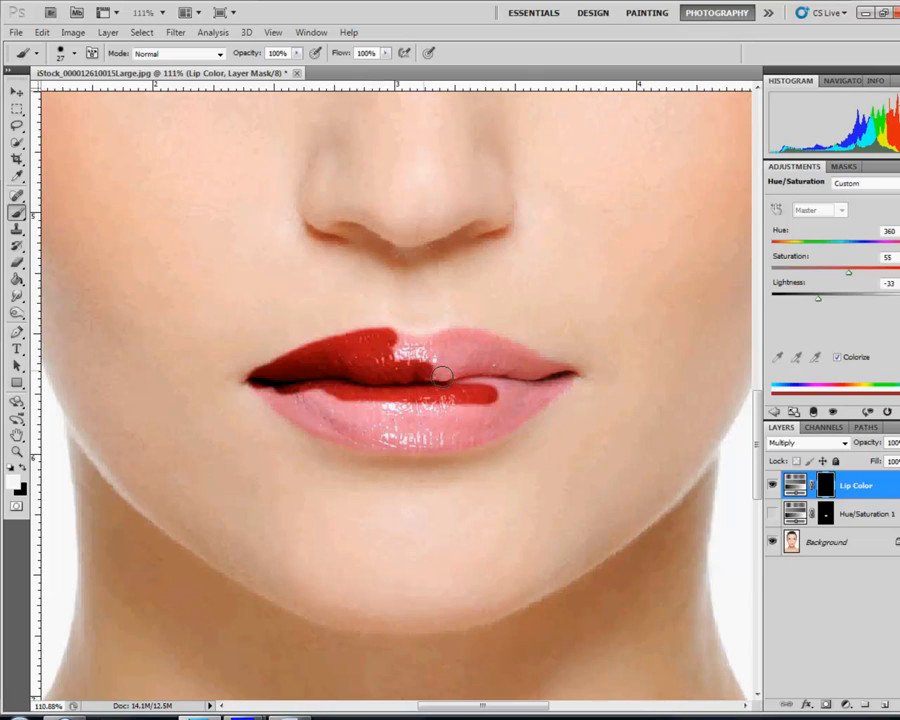
{"action": "left_click_drag", "start_coordinate": [444, 376], "coordinate": [404, 350]}
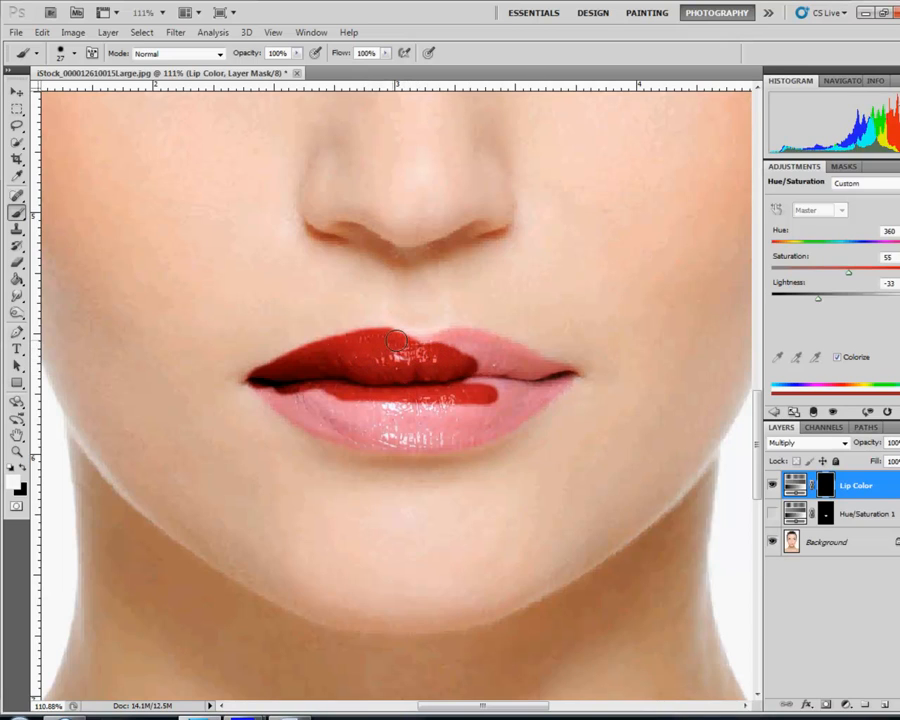
{"action": "left_click_drag", "start_coordinate": [396, 340], "coordinate": [456, 348]}
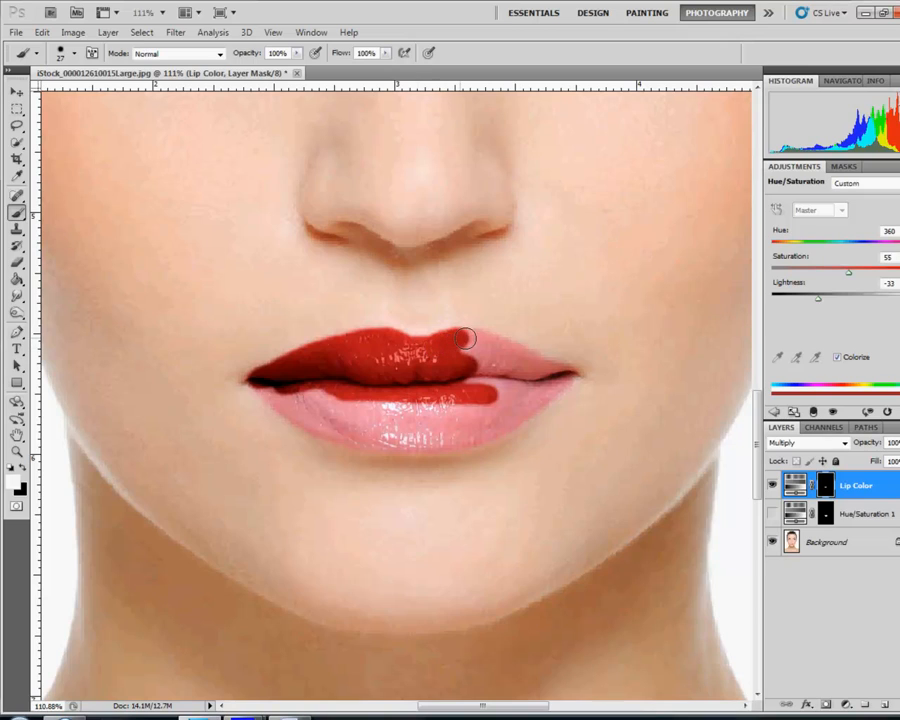
{"action": "left_click_drag", "start_coordinate": [466, 340], "coordinate": [560, 372]}
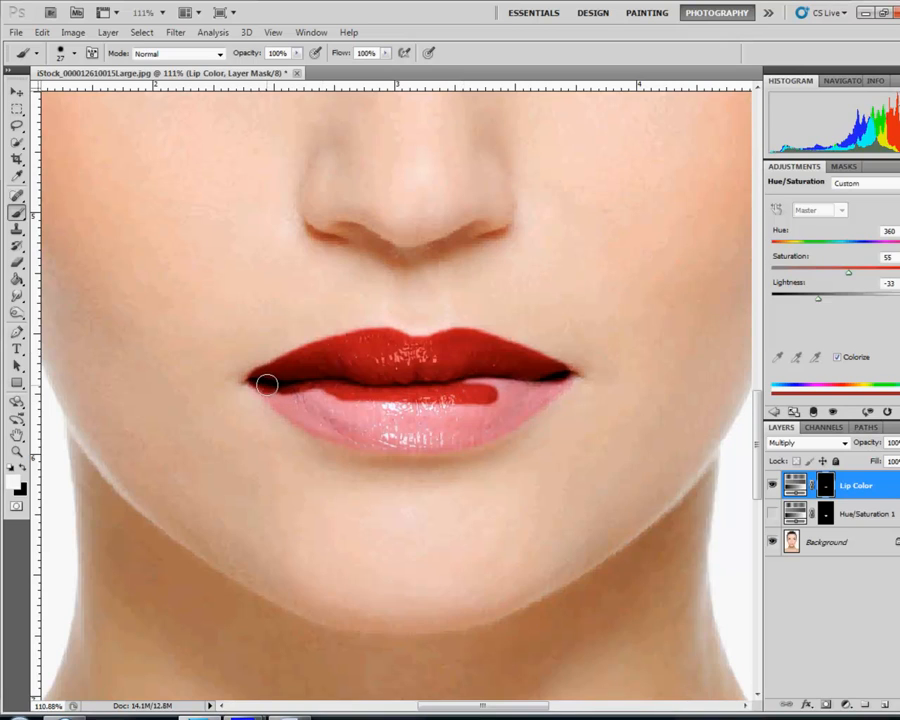
- Paint the lower lip and touch up its edges so the red covers it fully
{"action": "left_click_drag", "start_coordinate": [268, 384], "coordinate": [356, 430]}
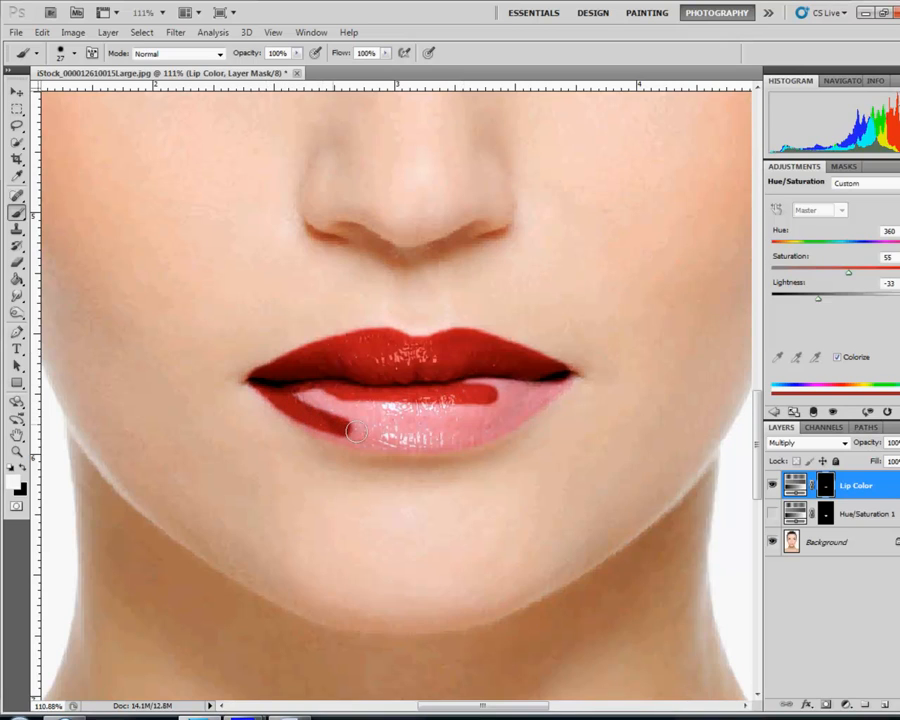
{"action": "left_click_drag", "start_coordinate": [356, 430], "coordinate": [544, 388]}
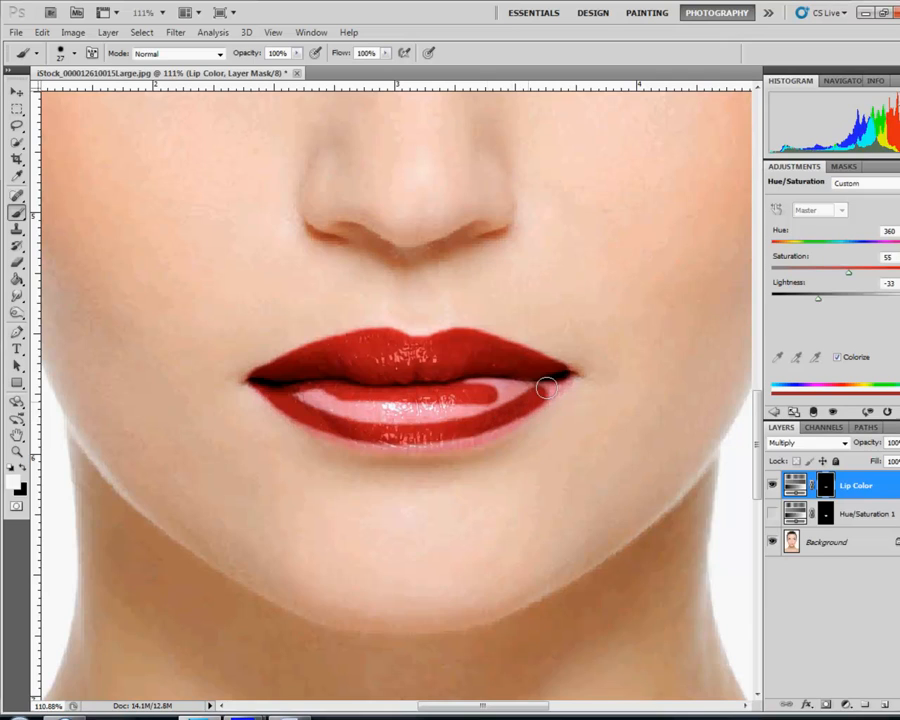
{"action": "left_click_drag", "start_coordinate": [544, 388], "coordinate": [480, 384]}
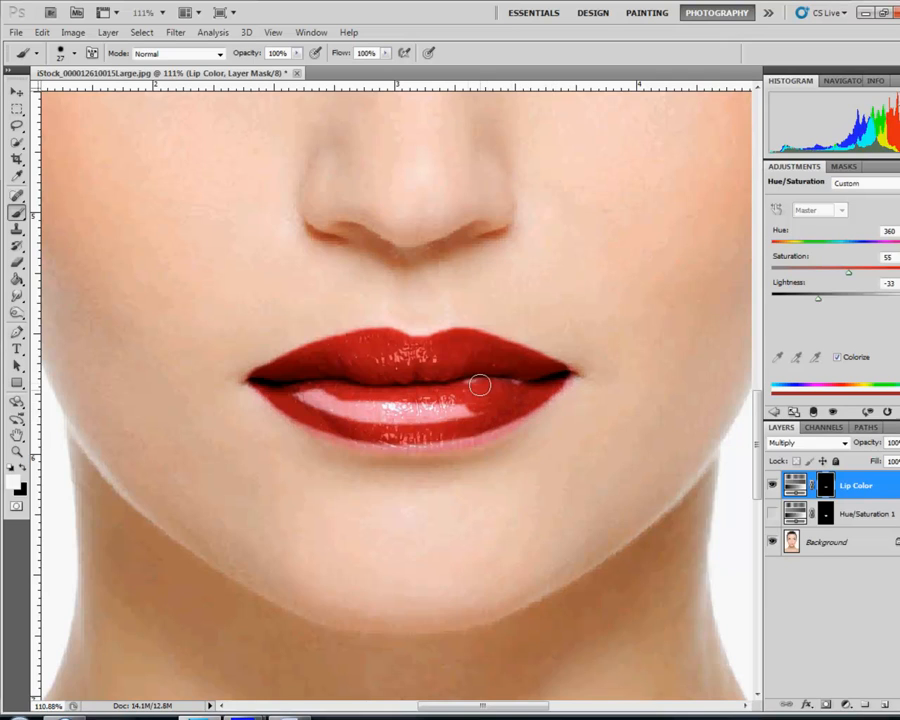
{"action": "left_click_drag", "start_coordinate": [480, 384], "coordinate": [344, 414]}
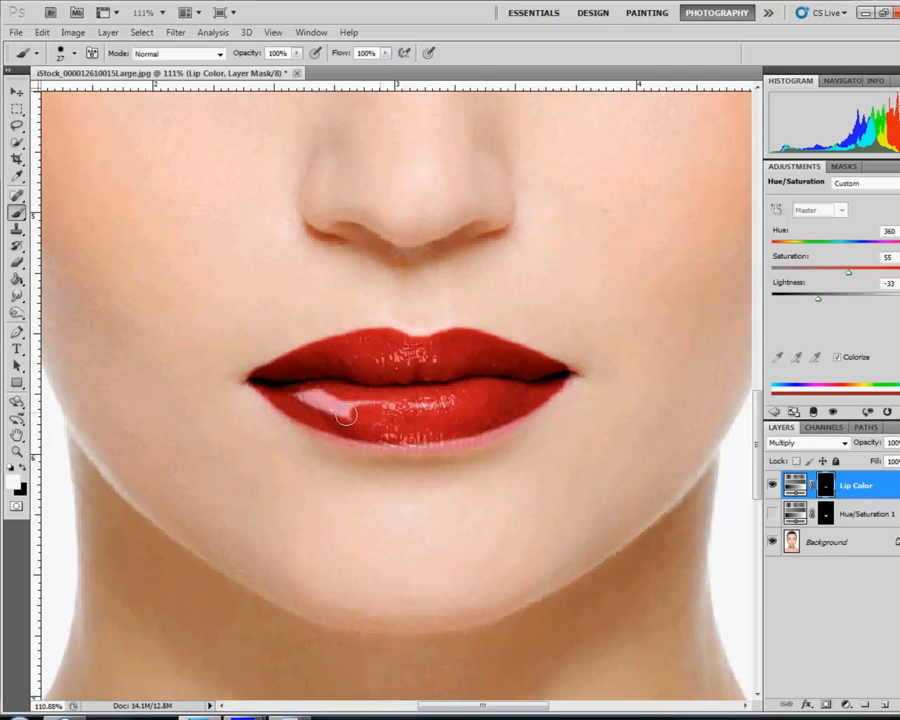
{"action": "left_click_drag", "start_coordinate": [344, 414], "coordinate": [326, 412]}
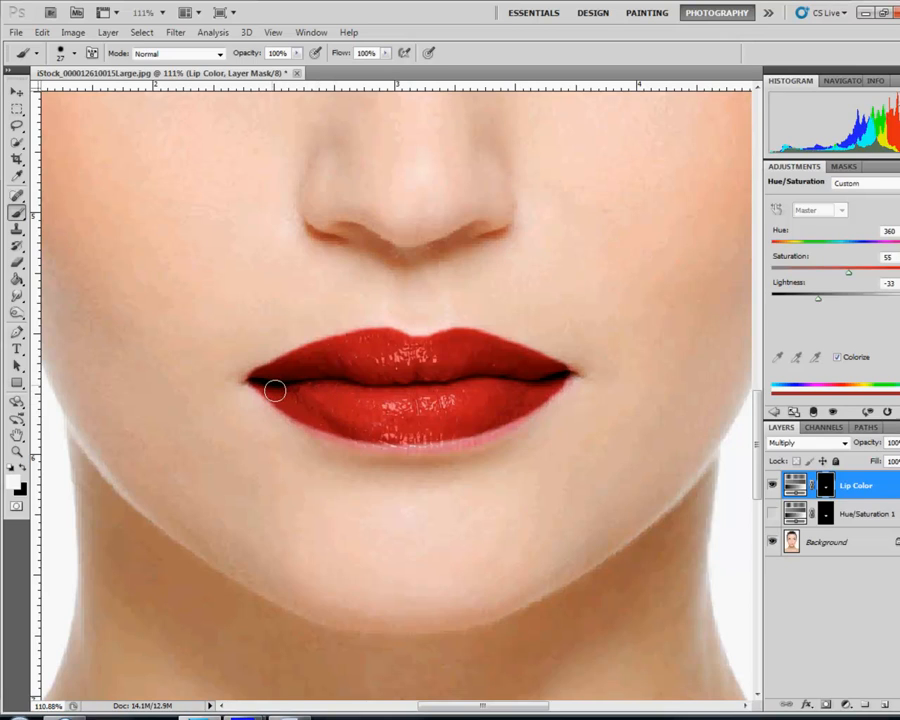
{"action": "left_click_drag", "start_coordinate": [276, 390], "coordinate": [336, 432]}
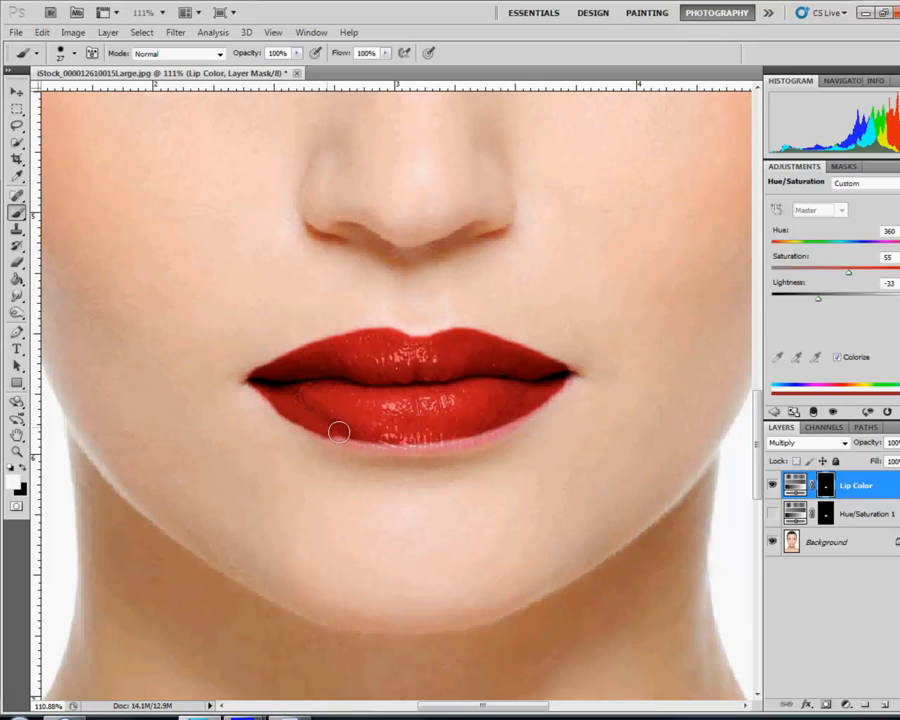
{"action": "left_click_drag", "start_coordinate": [338, 432], "coordinate": [458, 434]}
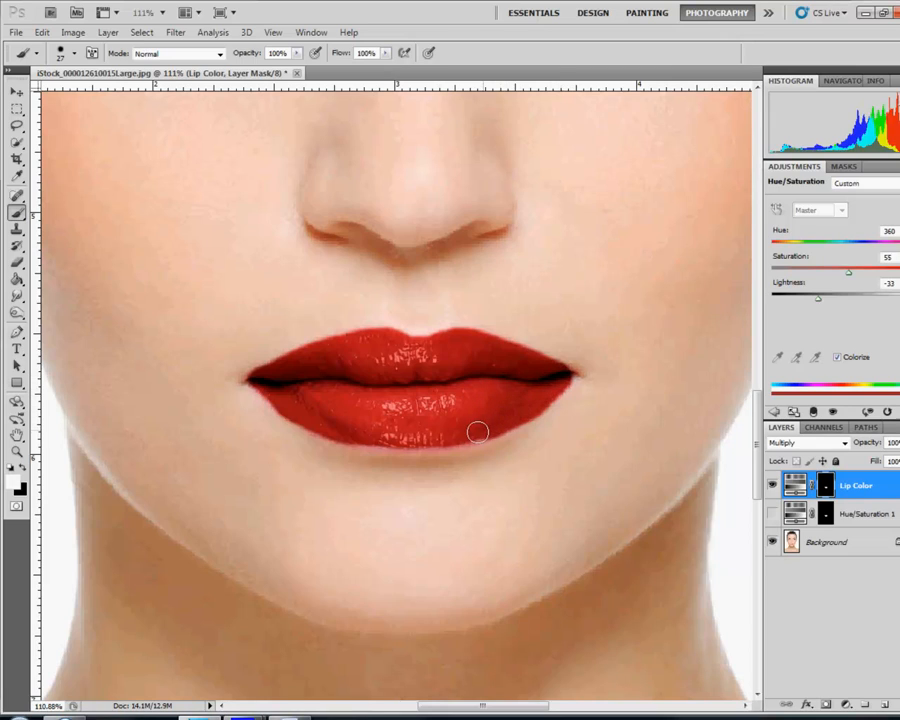
{"action": "left_click_drag", "start_coordinate": [478, 432], "coordinate": [410, 442]}
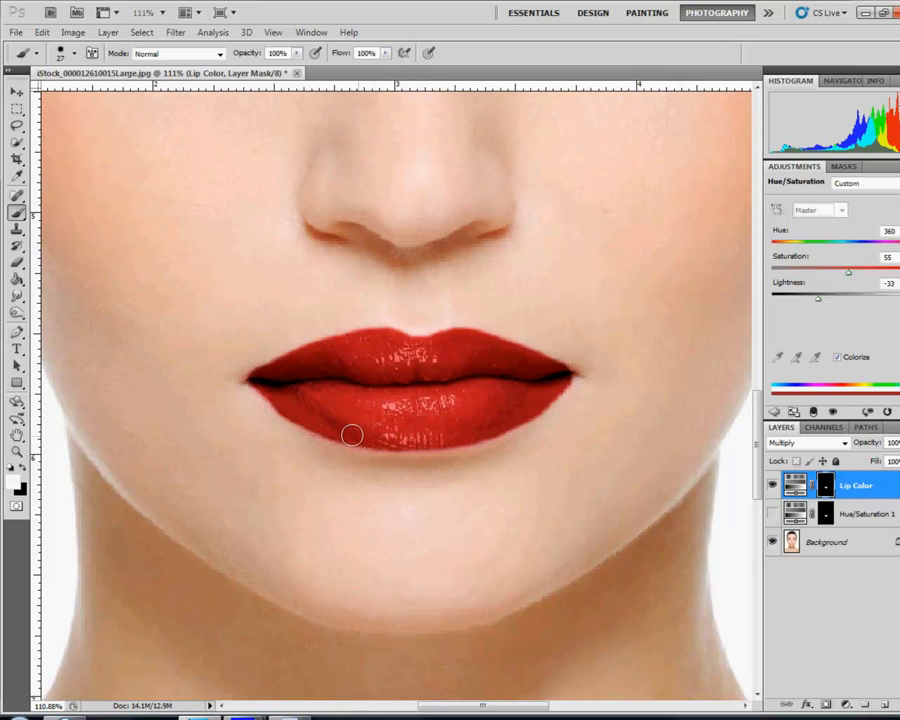
{"action": "mouse_move", "coordinate": [272, 440]}
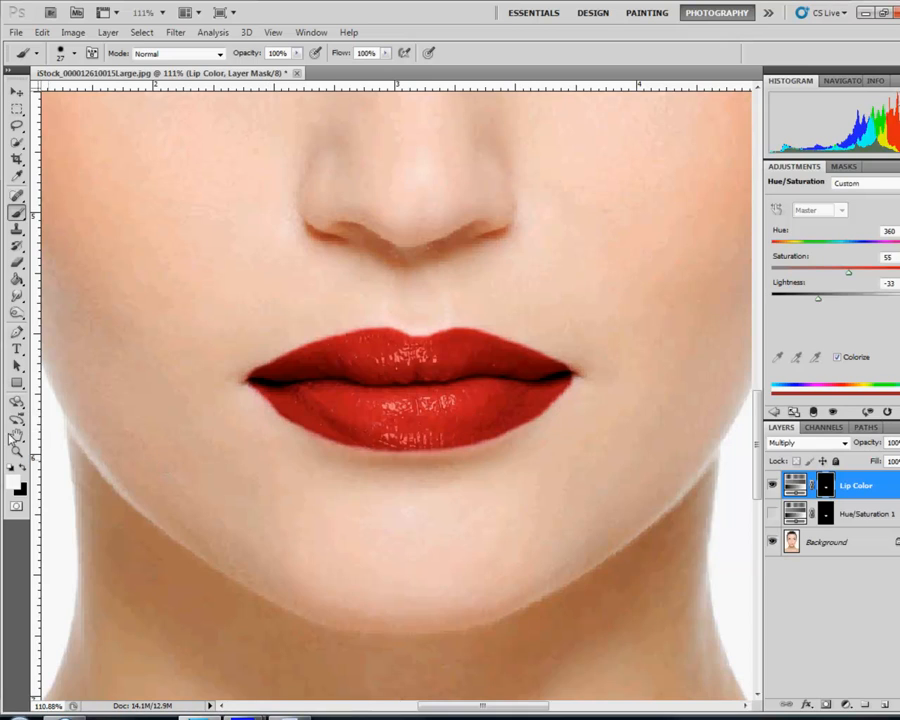
{"action": "mouse_move", "coordinate": [128, 416]}
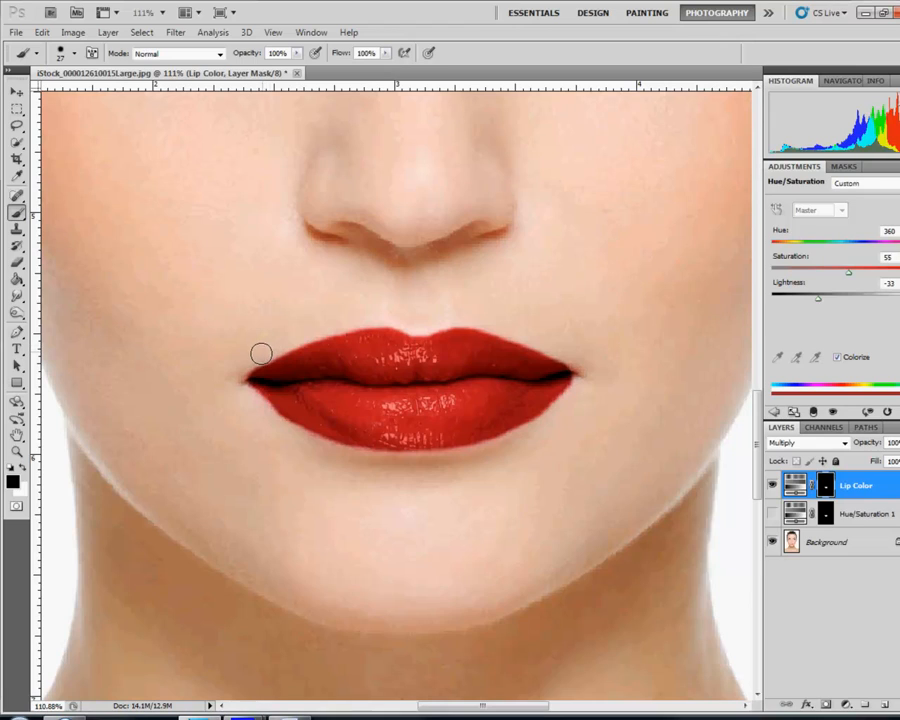
{"action": "mouse_move", "coordinate": [250, 362]}
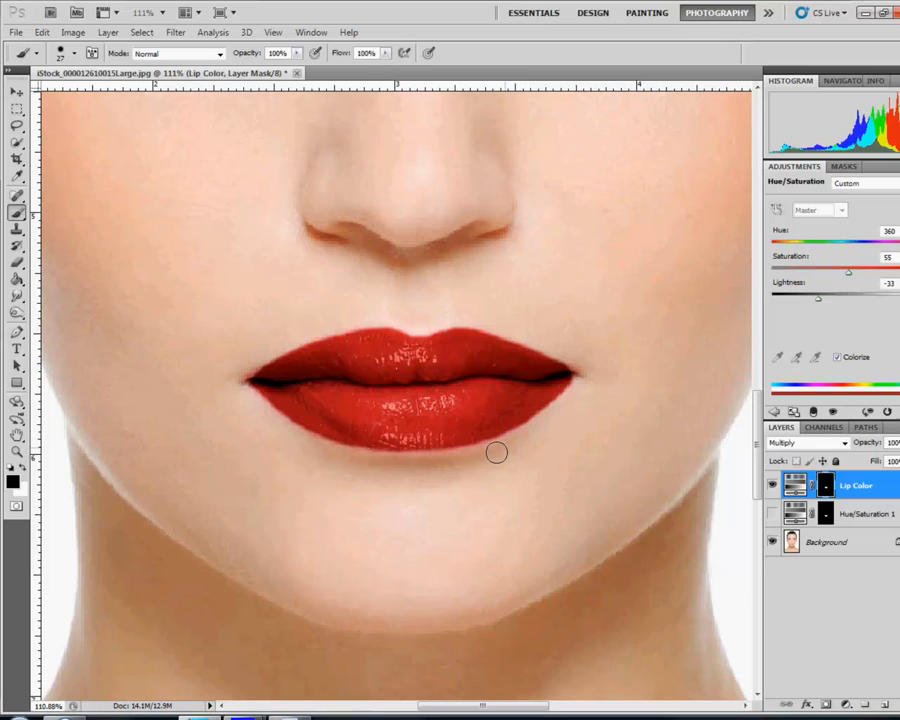
{"action": "mouse_move", "coordinate": [566, 356]}
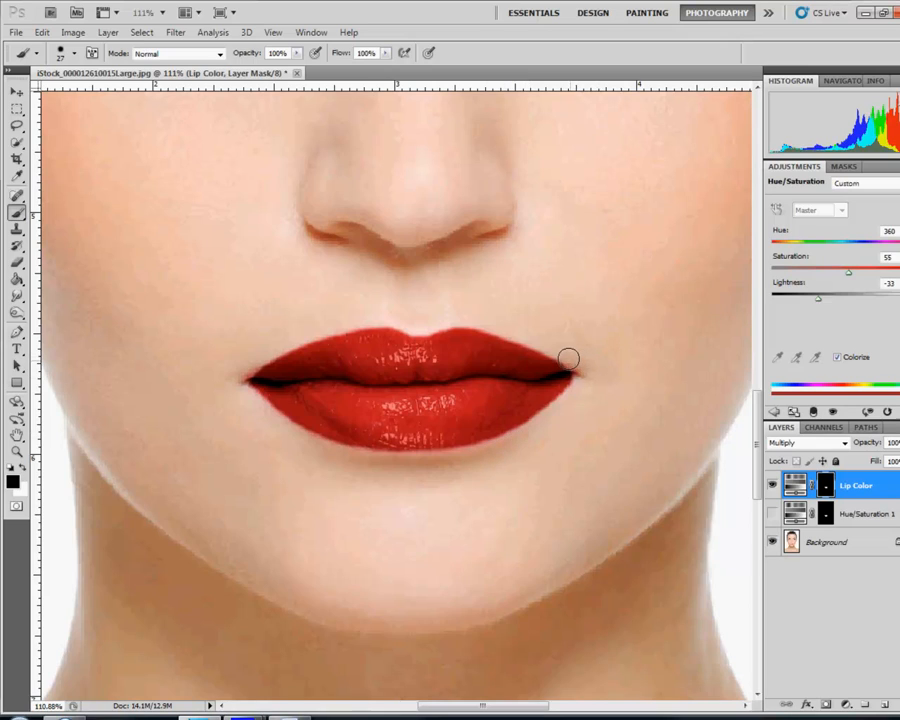
{"action": "mouse_move", "coordinate": [538, 332]}
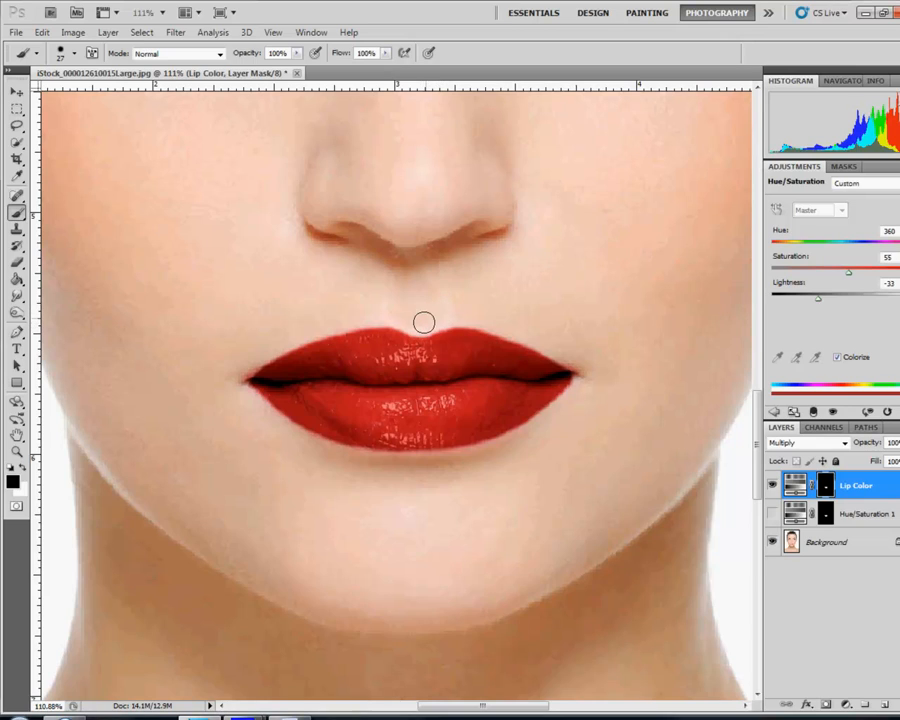
{"action": "mouse_move", "coordinate": [386, 316]}
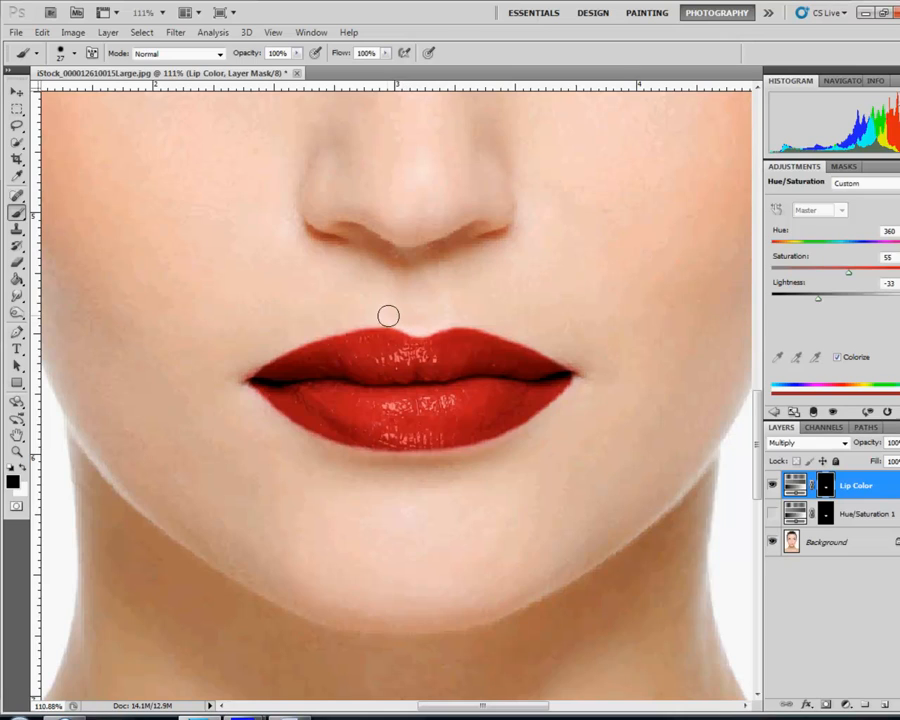
{"action": "mouse_move", "coordinate": [372, 316]}
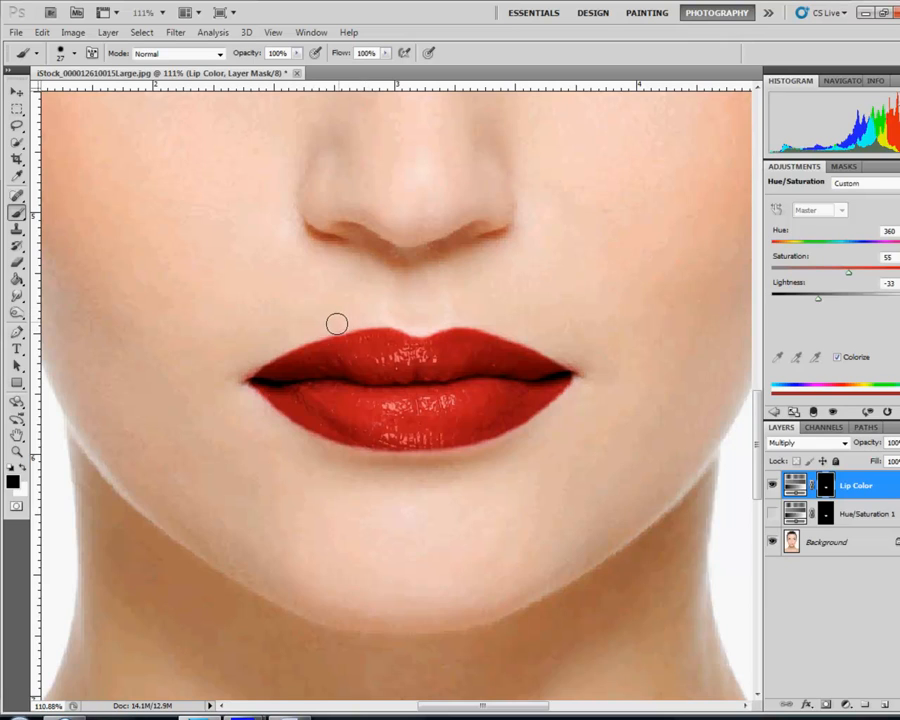
{"action": "mouse_move", "coordinate": [276, 346]}
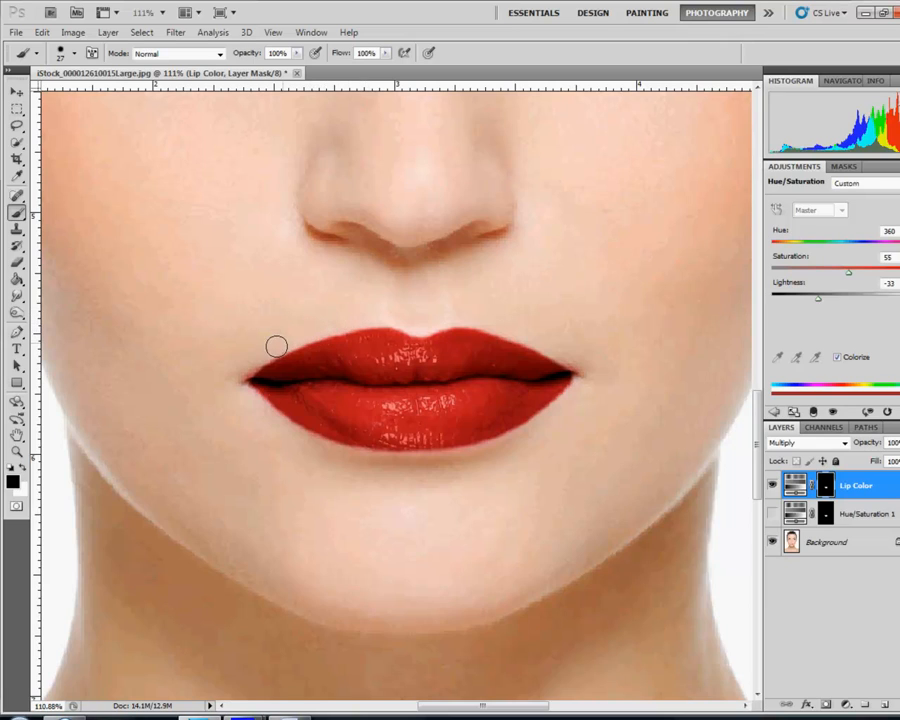
{"action": "mouse_move", "coordinate": [240, 354]}
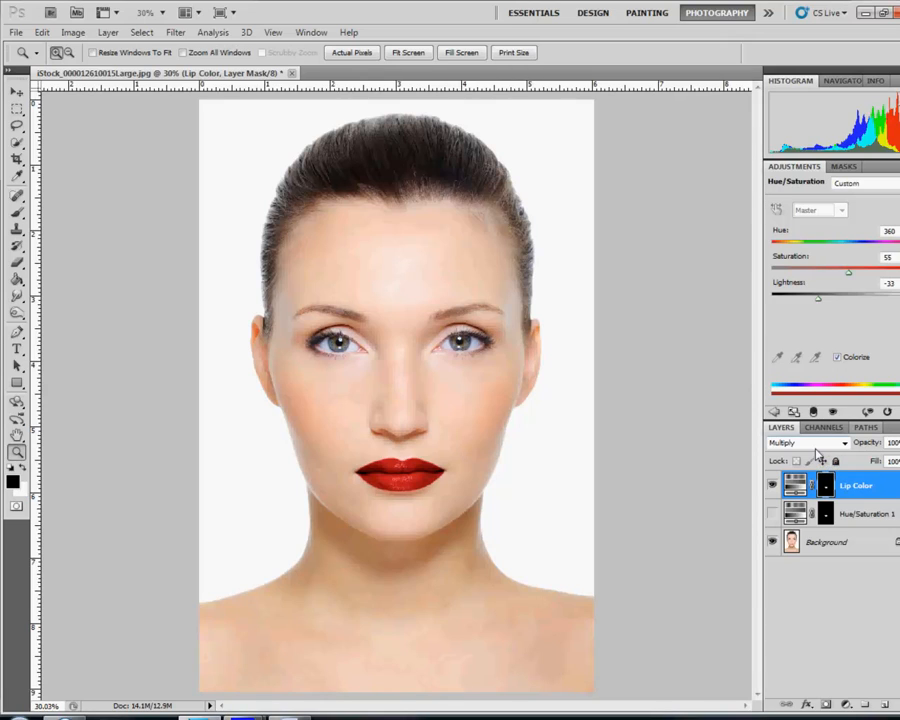
{"action": "mouse_move", "coordinate": [294, 428]}
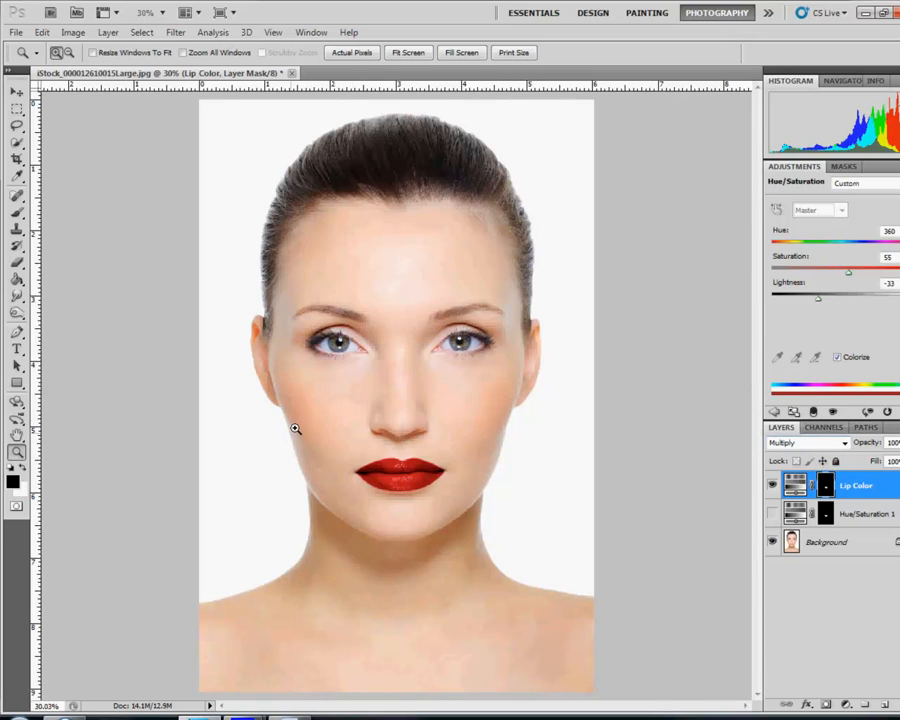
- Try Normal blending on the Lip Color layer, then set it to Soft Light
{"action": "left_click", "coordinate": [804, 442]}
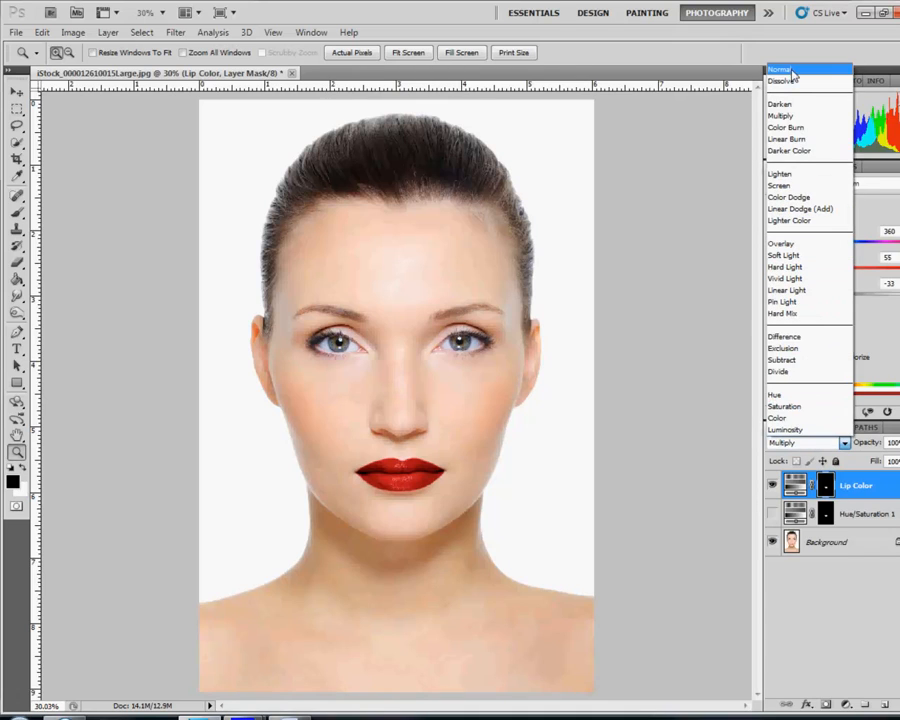
{"action": "left_click", "coordinate": [780, 60]}
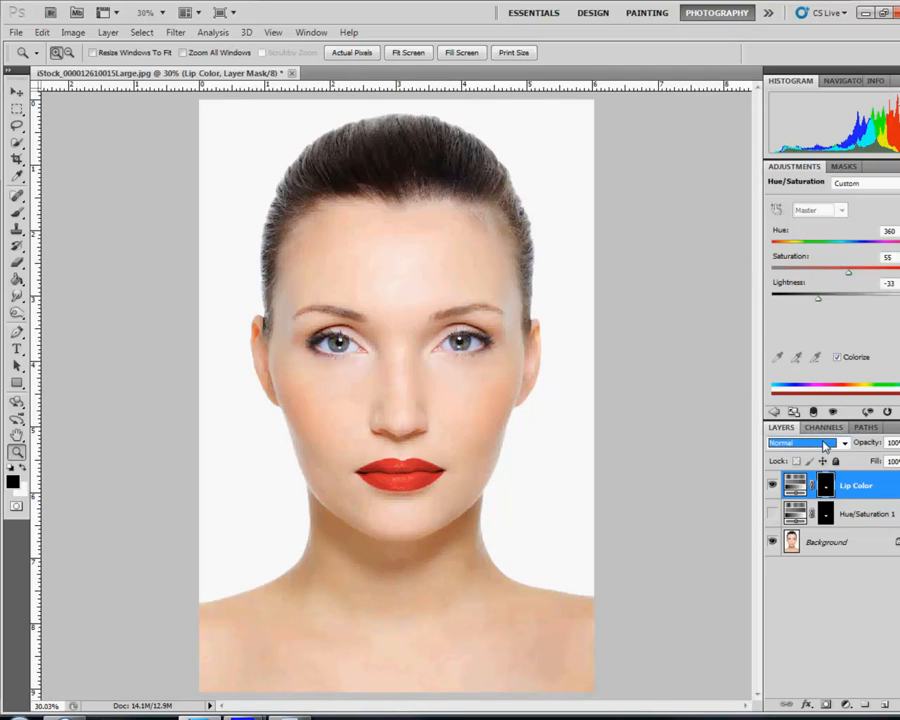
{"action": "left_click", "coordinate": [808, 444]}
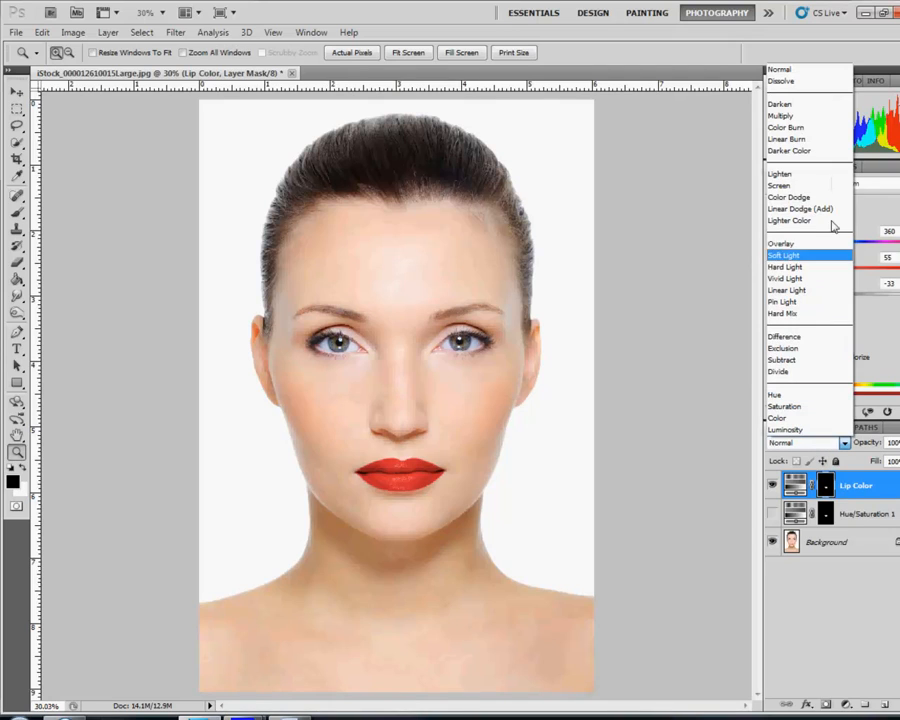
{"action": "left_click", "coordinate": [784, 244]}
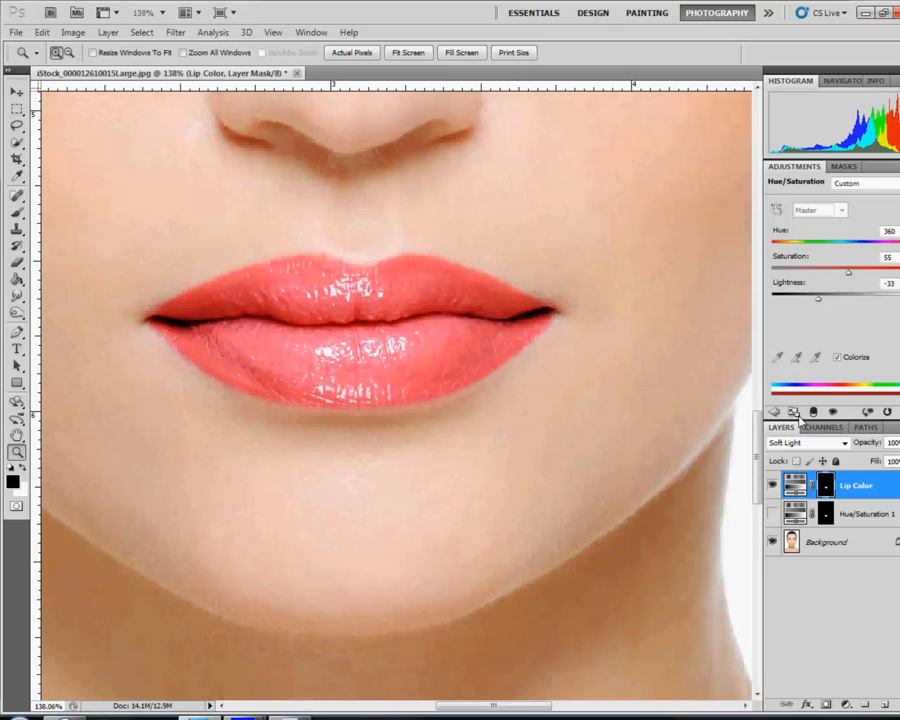
{"action": "mouse_move", "coordinate": [602, 304]}
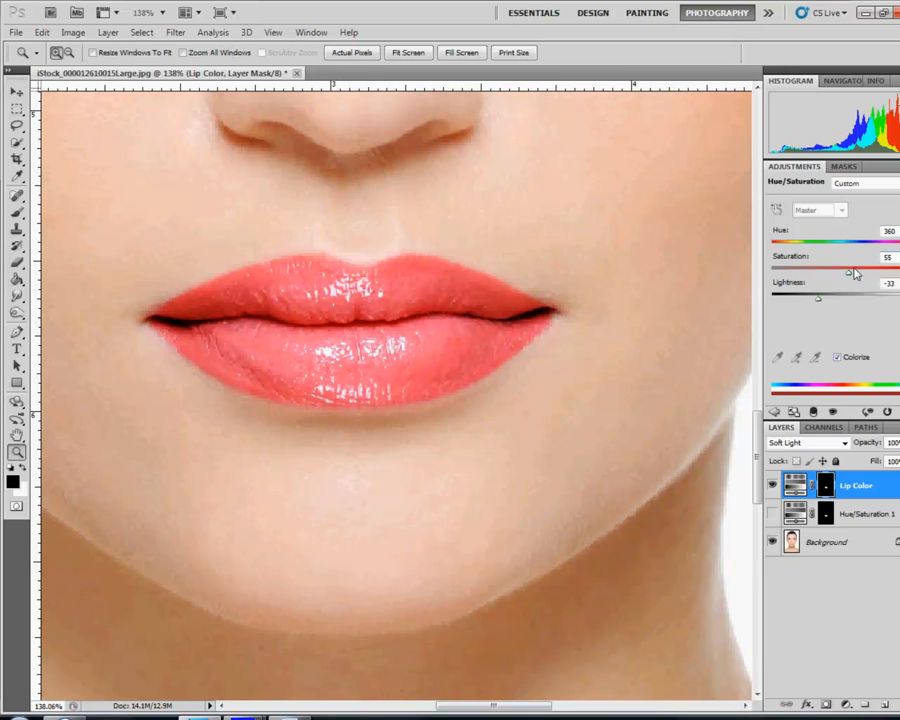
- Shift Saturation and Hue so the coral lips turn bright pink
{"action": "left_click_drag", "start_coordinate": [852, 268], "coordinate": [888, 268]}
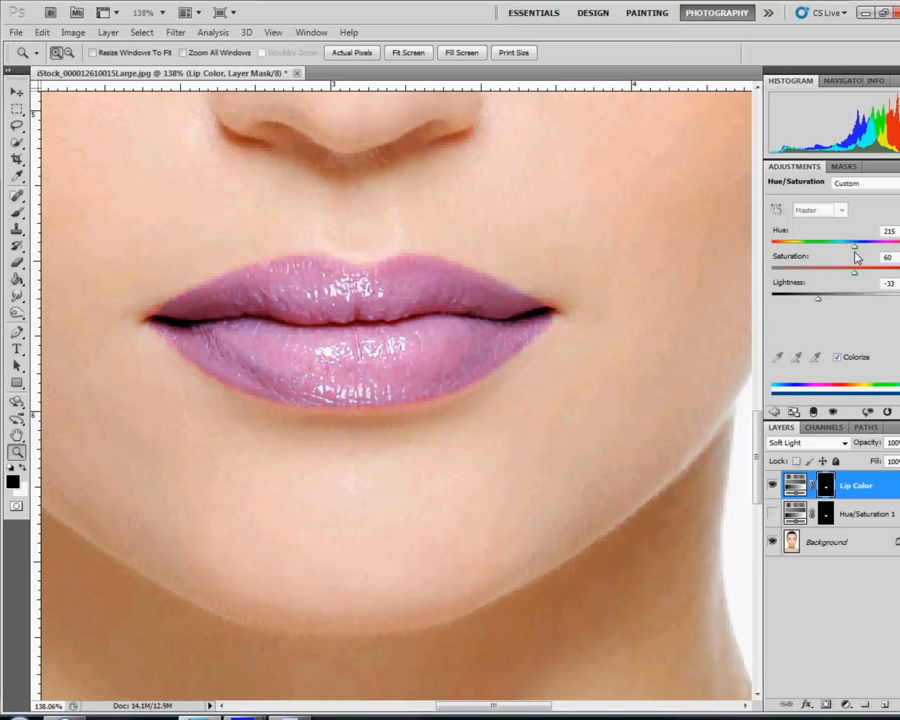
{"action": "left_click_drag", "start_coordinate": [856, 244], "coordinate": [896, 244]}
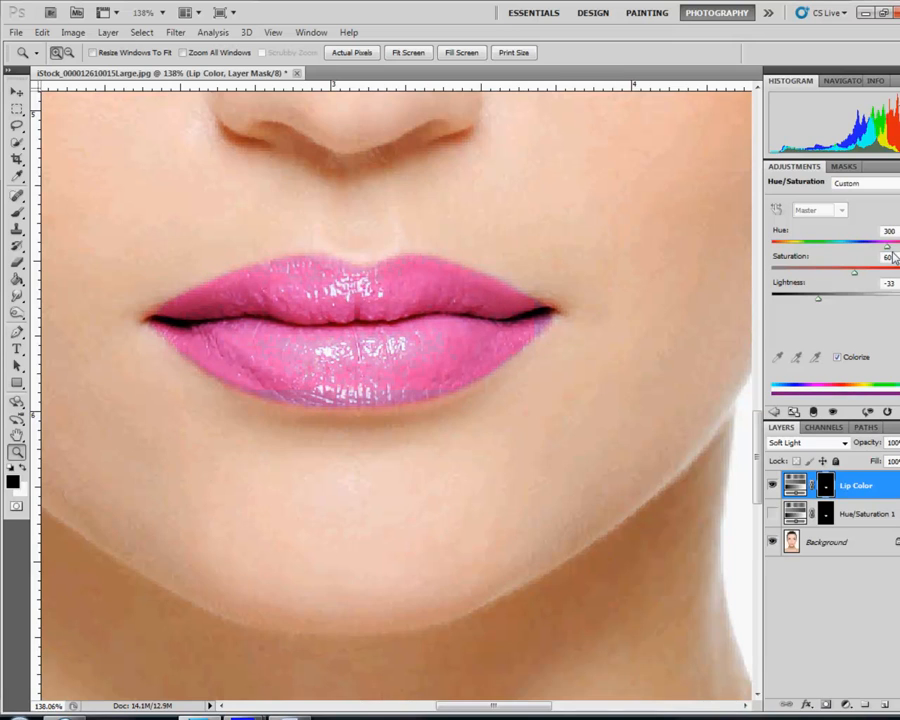